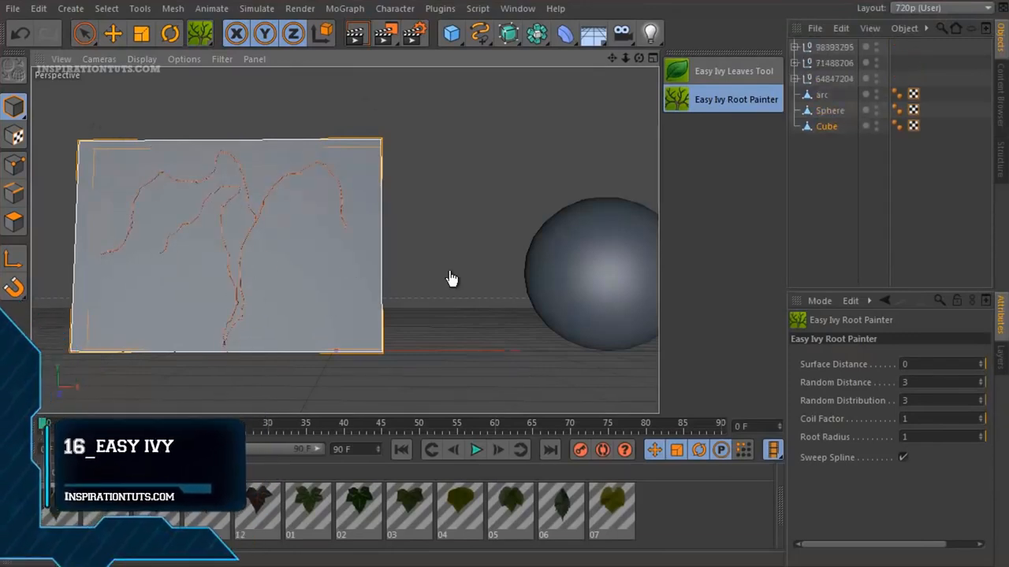
- Grow ivy leaves along the painted roots on the plane
{"action": "left_click", "coordinate": [733, 71]}
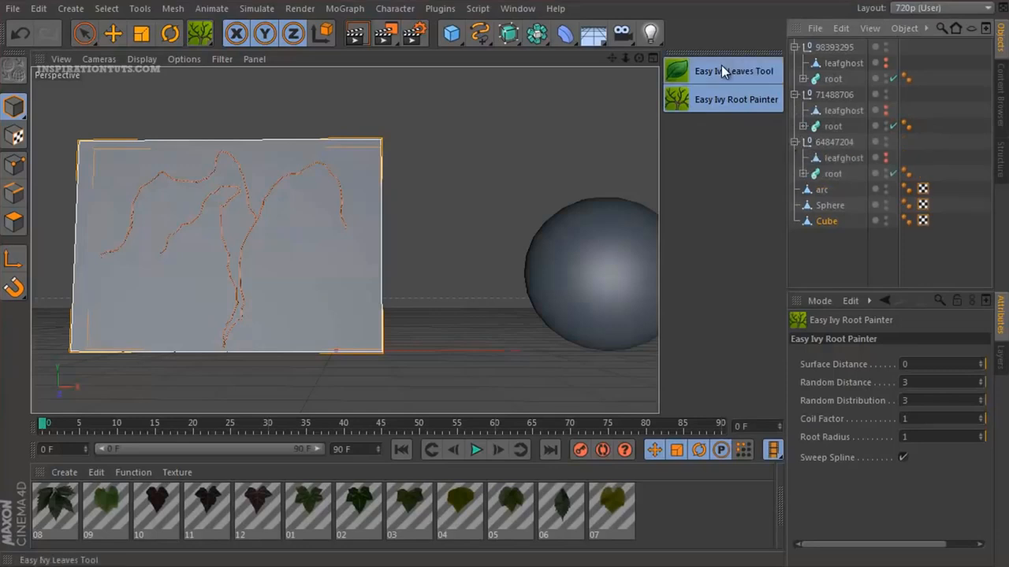
{"action": "left_click", "coordinate": [733, 71]}
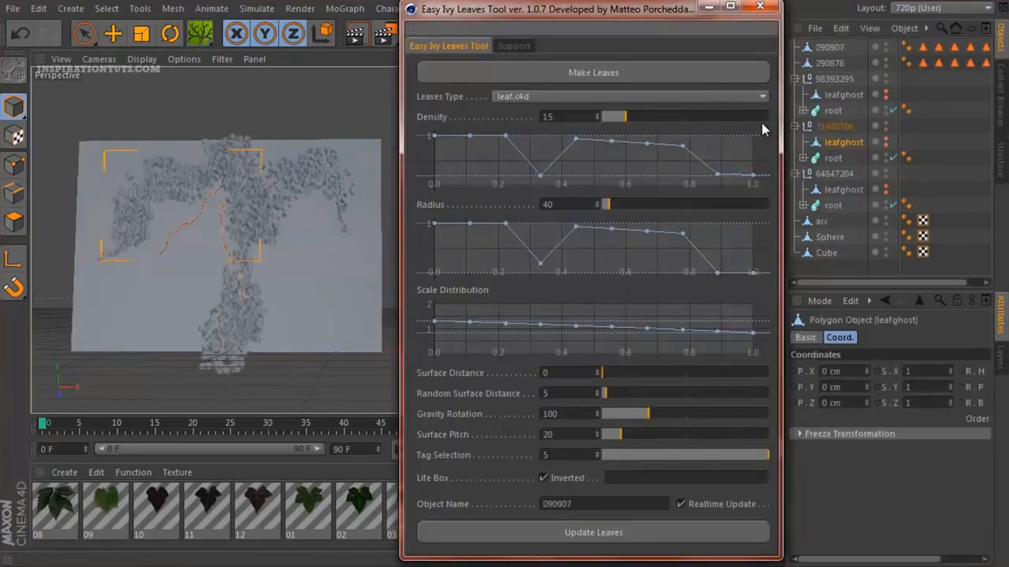
{"action": "left_click", "coordinate": [760, 7]}
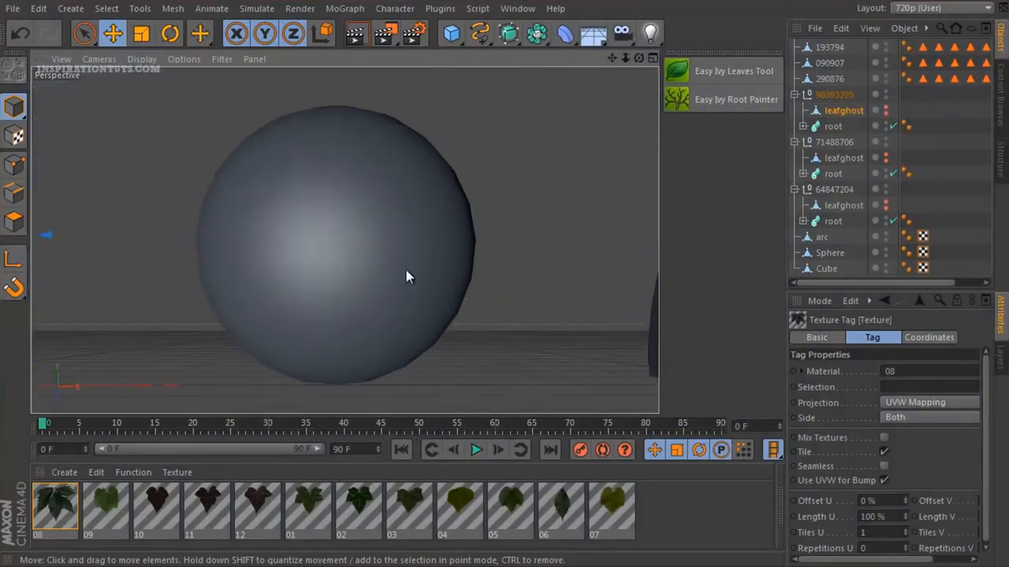
- Paint ivy roots over the sphere and grow leaves along them
{"action": "left_click", "coordinate": [734, 98]}
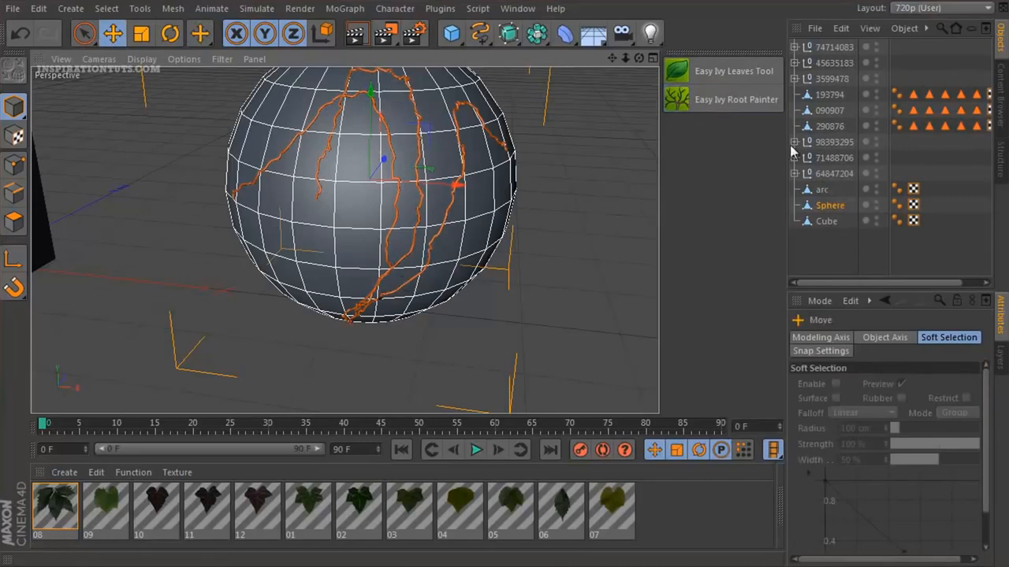
{"action": "left_click", "coordinate": [732, 71]}
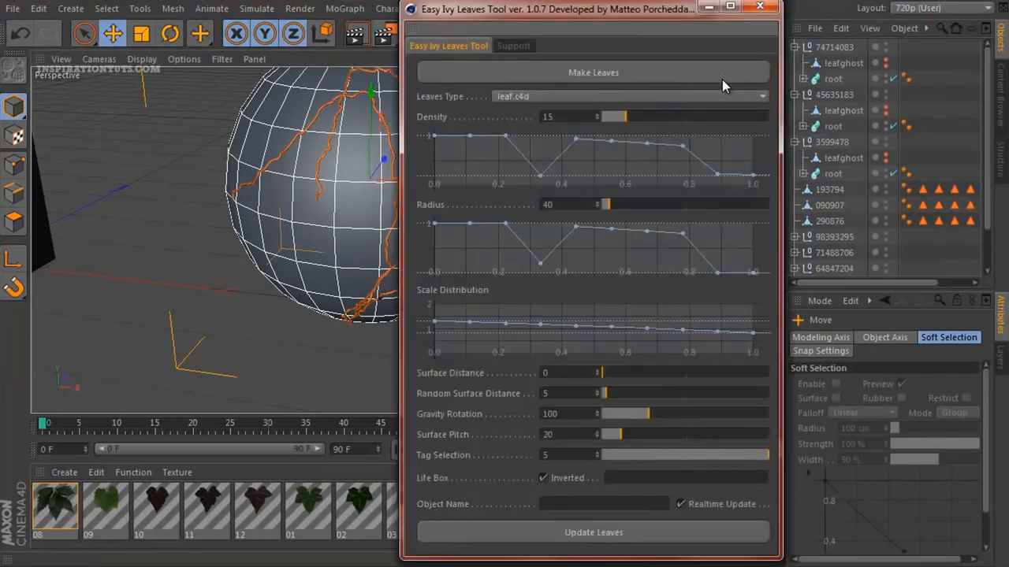
{"action": "left_click", "coordinate": [593, 73]}
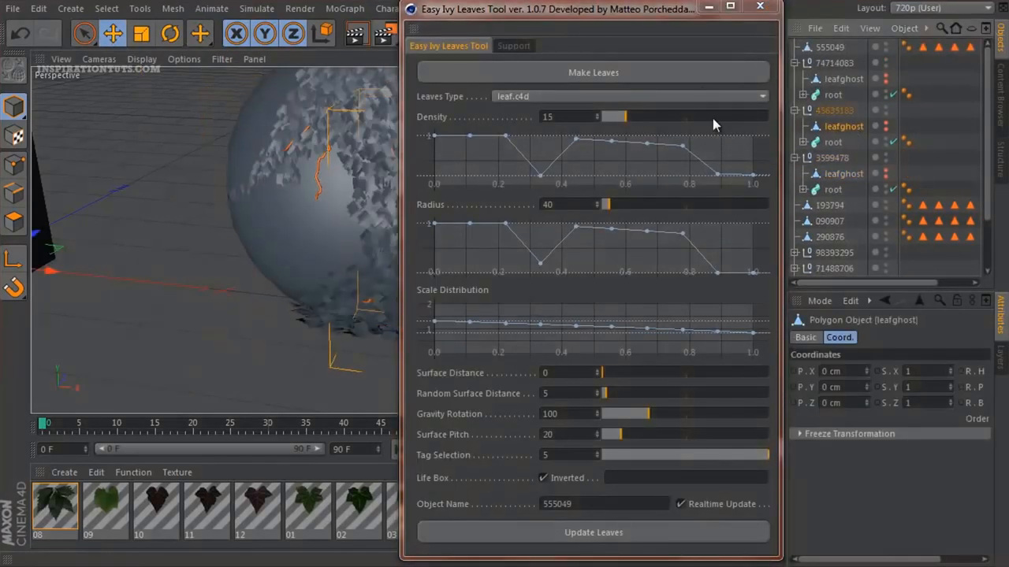
{"action": "left_click", "coordinate": [760, 7]}
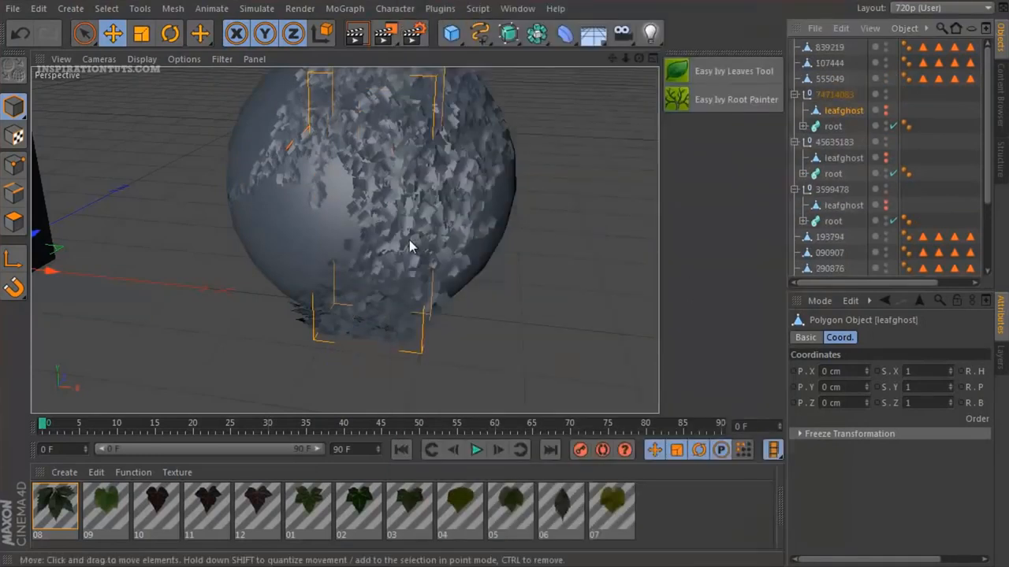
- Apply the green leaf material to the sphere's ivy leaves
{"action": "left_click", "coordinate": [359, 508]}
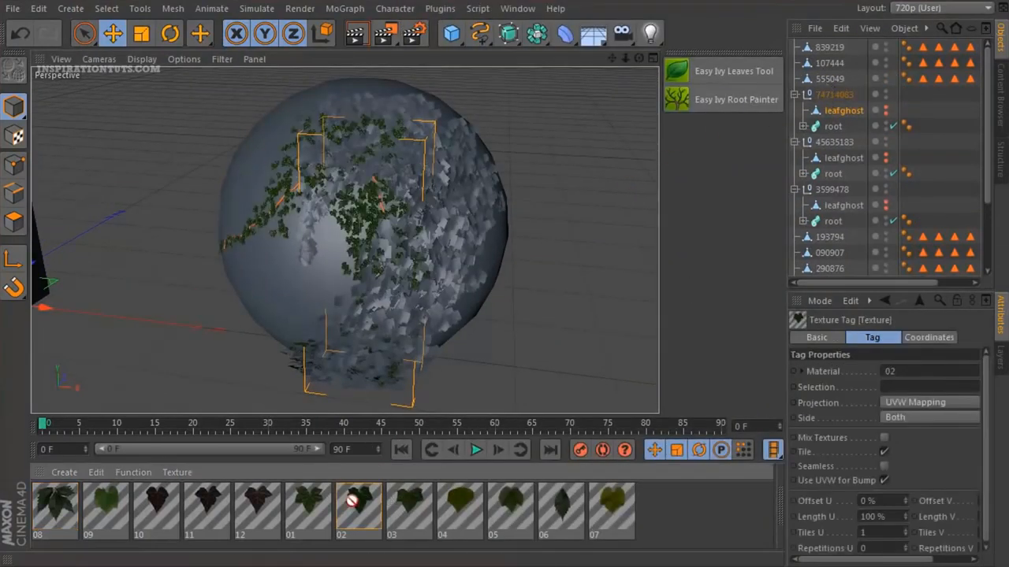
{"action": "left_click", "coordinate": [308, 508]}
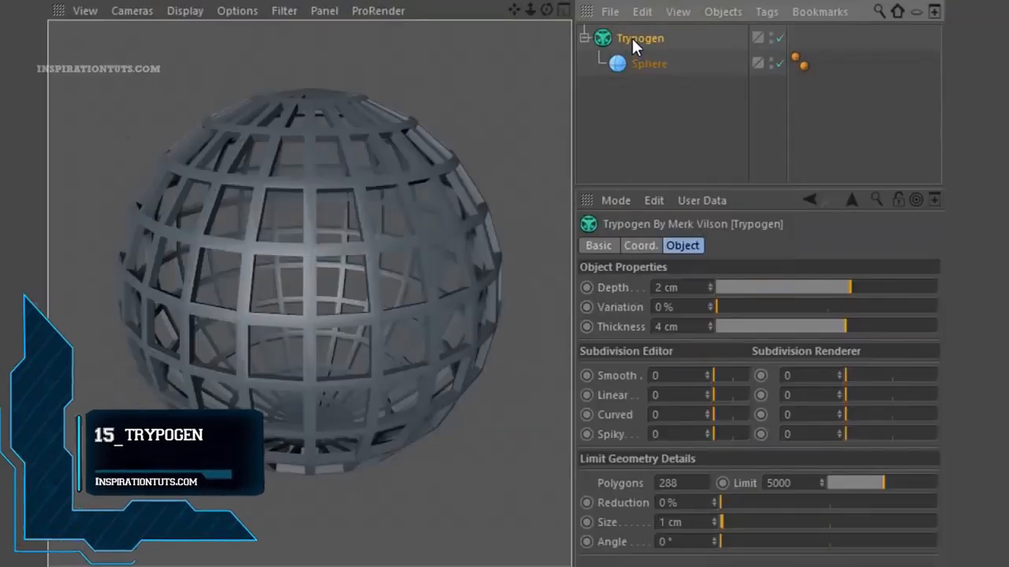
- Smooth the Trypogen sphere into a rounded lattice with fewer, larger cells and adjusted depth
{"action": "left_click_drag", "start_coordinate": [722, 502], "coordinate": [866, 503]}
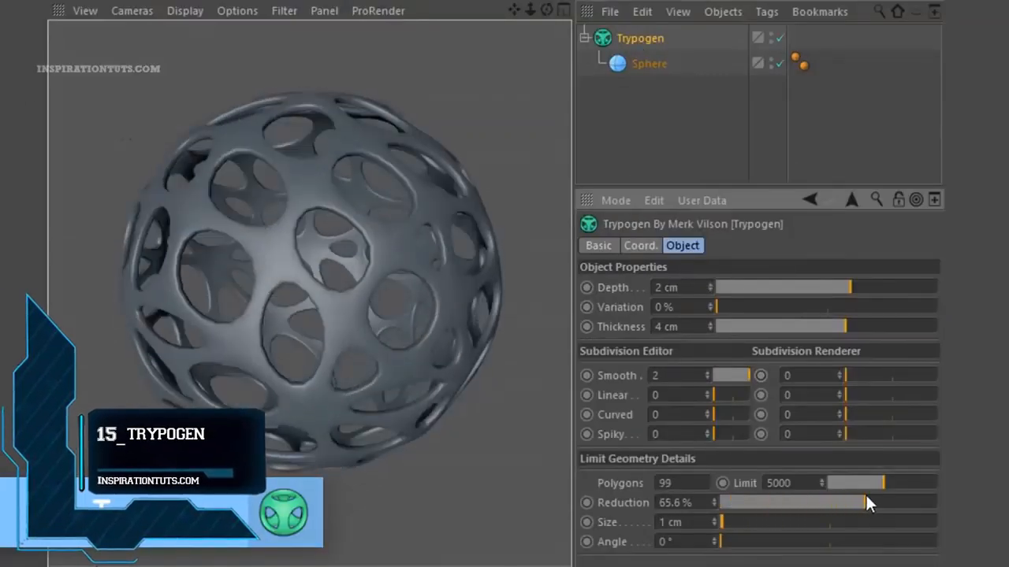
{"action": "left_click_drag", "start_coordinate": [850, 286], "coordinate": [879, 286]}
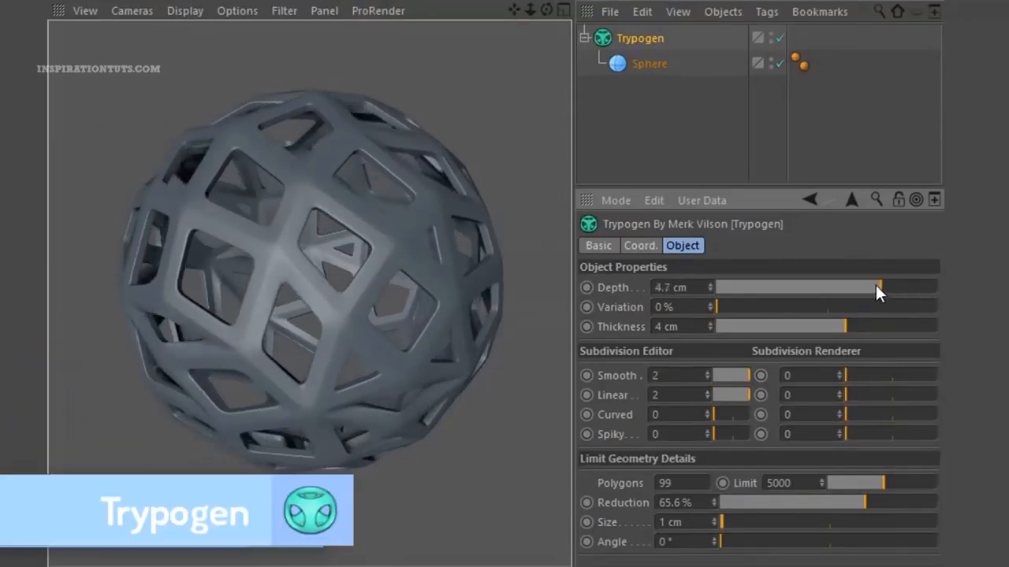
{"action": "left_click_drag", "start_coordinate": [880, 287], "coordinate": [807, 287]}
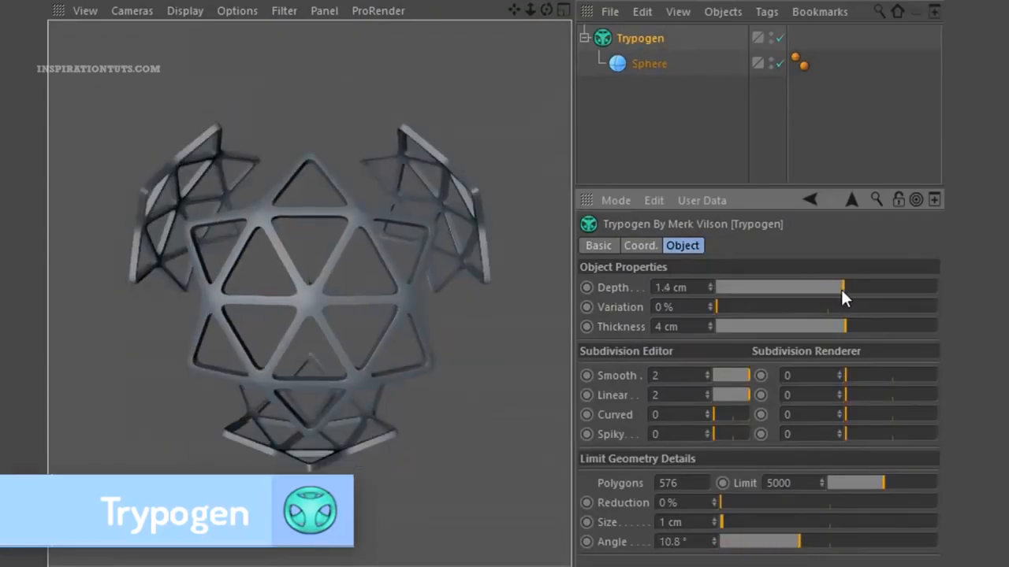
{"action": "left_click_drag", "start_coordinate": [848, 326], "coordinate": [891, 327]}
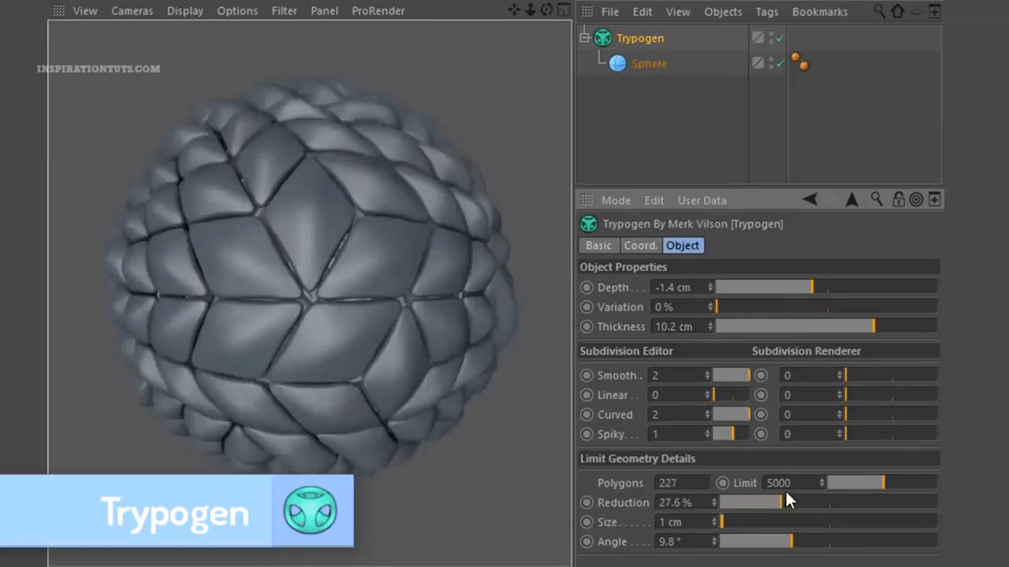
- Enlarge the cells further and push depth negative so they bulge with sunken seams
{"action": "left_click_drag", "start_coordinate": [748, 501], "coordinate": [902, 501]}
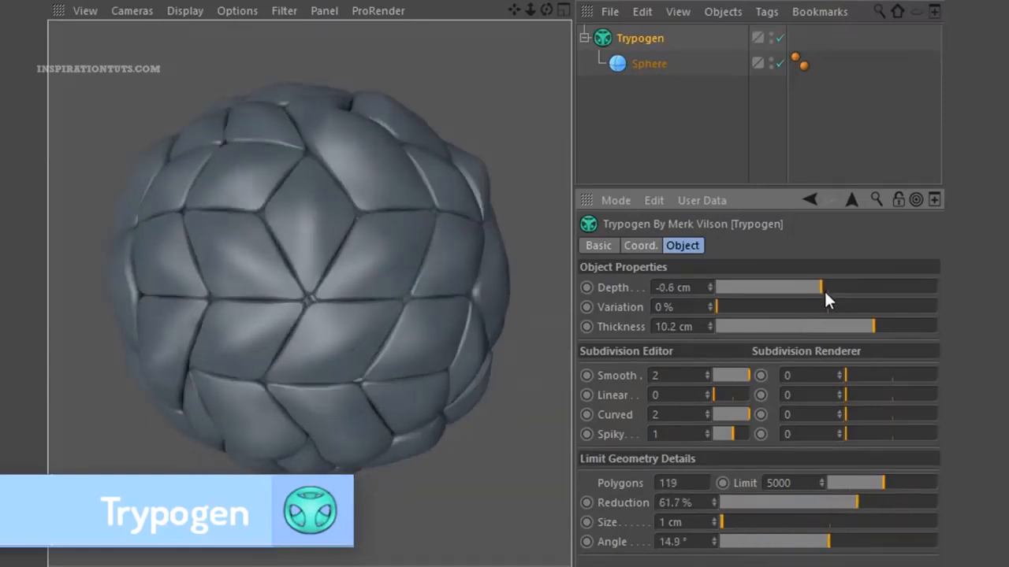
{"action": "left_click_drag", "start_coordinate": [819, 287], "coordinate": [813, 287]}
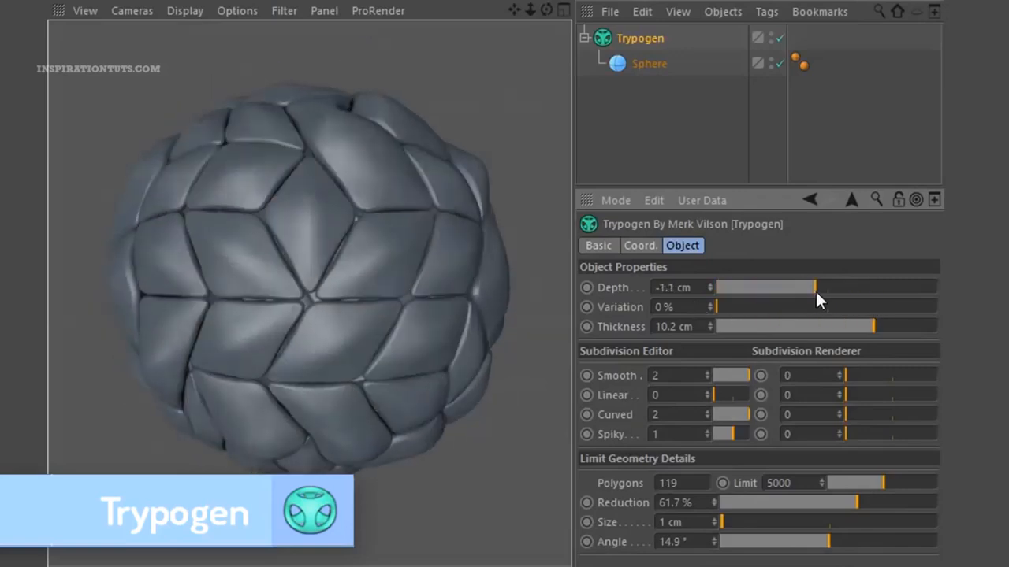
{"action": "left_click", "coordinate": [644, 63]}
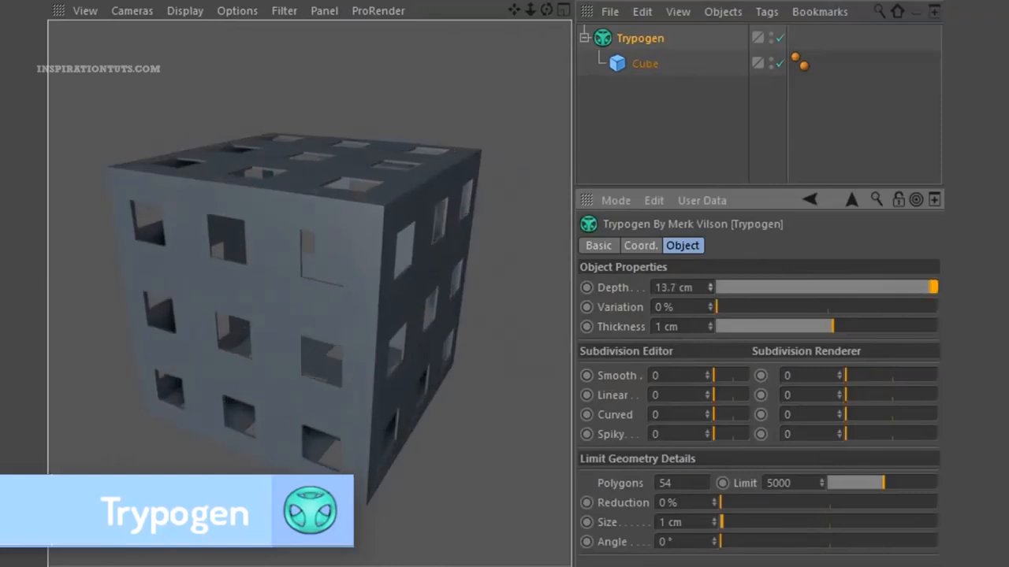
- Voronoi-fracture the cube under Trypogen with a distribution source and Point Amount raised to 200
{"action": "left_click_drag", "start_coordinate": [717, 306], "coordinate": [816, 306]}
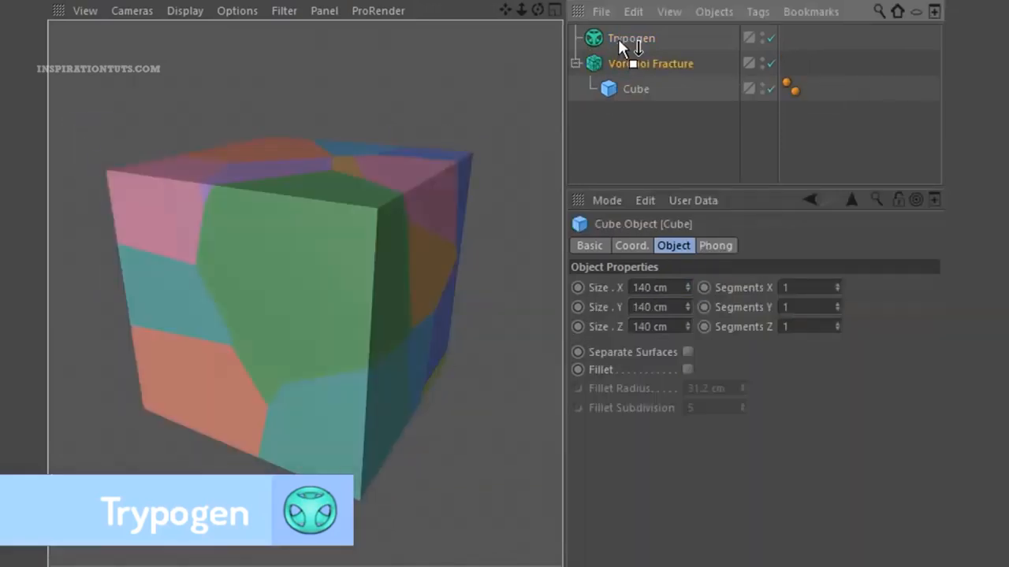
{"action": "left_click", "coordinate": [665, 63]}
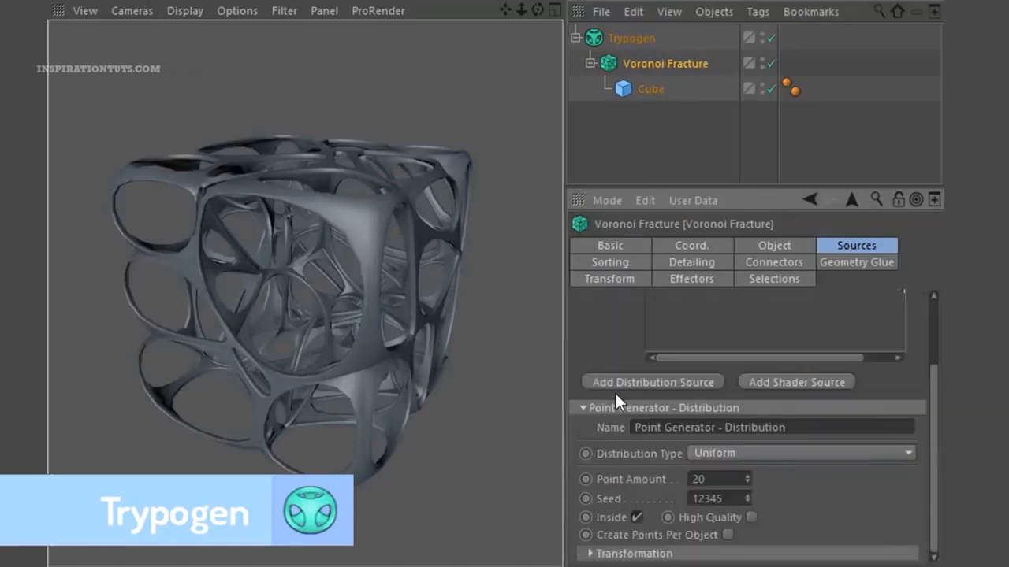
{"action": "type", "text": "51"}
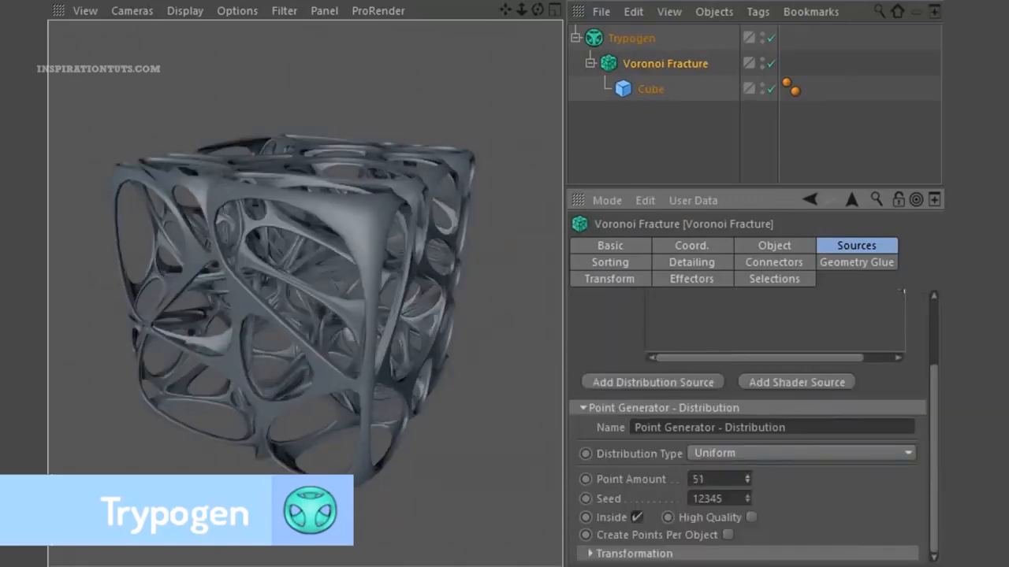
{"action": "type", "text": "200"}
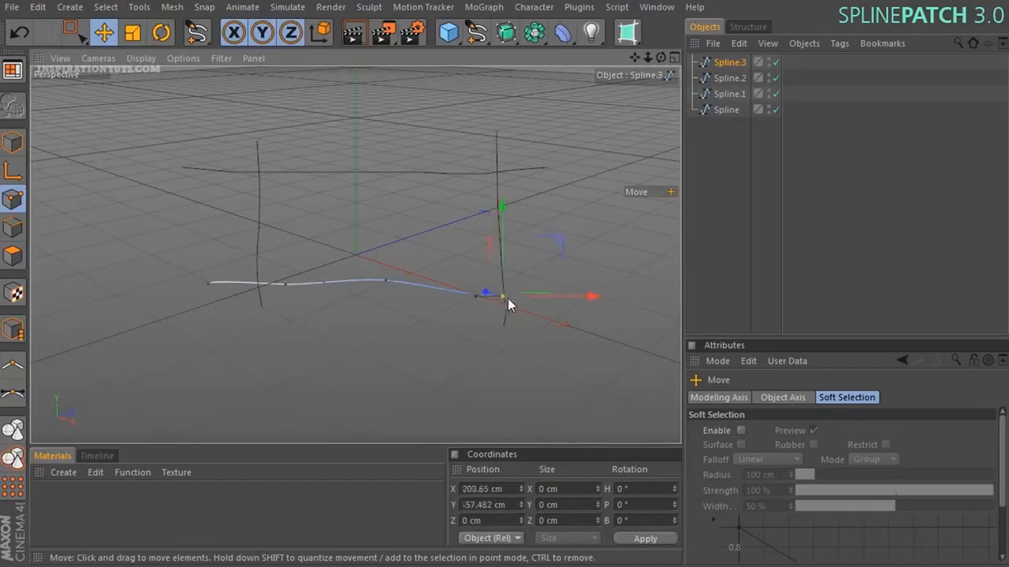
- Adjust the door edge spline and generate the SplinePatch surface over the car's rear fender
{"action": "left_click", "coordinate": [627, 31]}
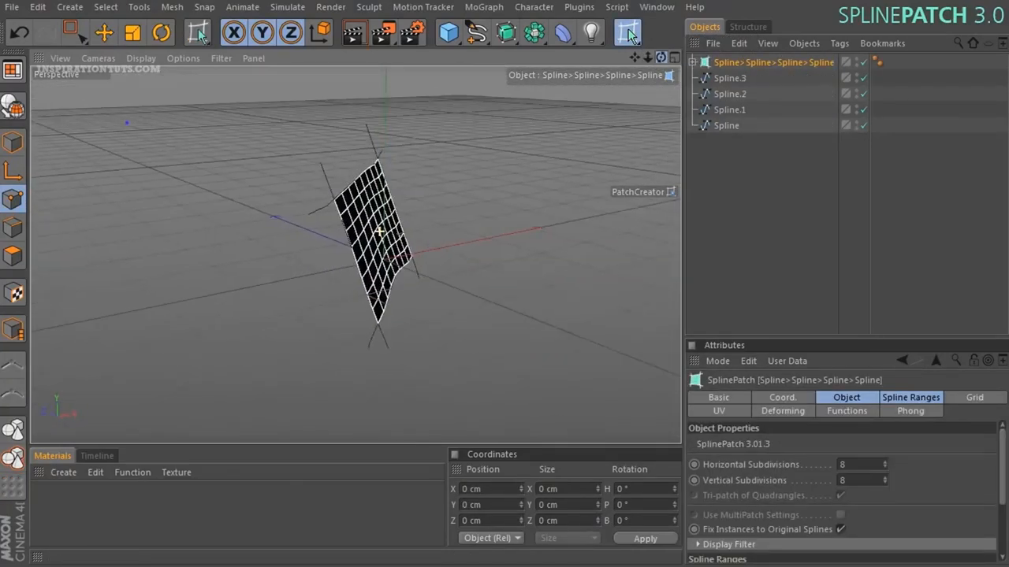
{"action": "left_click", "coordinate": [12, 6]}
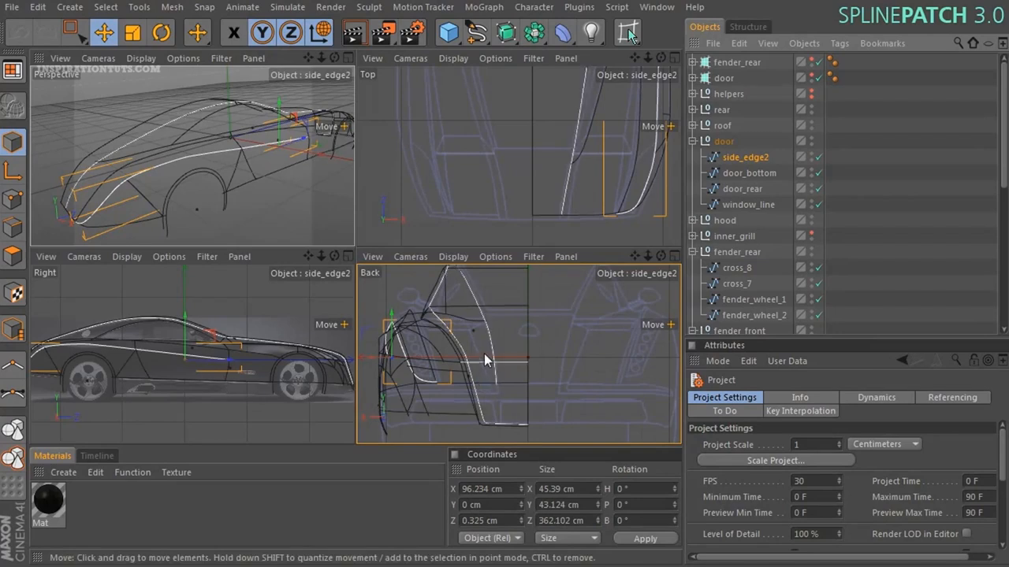
{"action": "left_click_drag", "start_coordinate": [486, 360], "coordinate": [422, 391]}
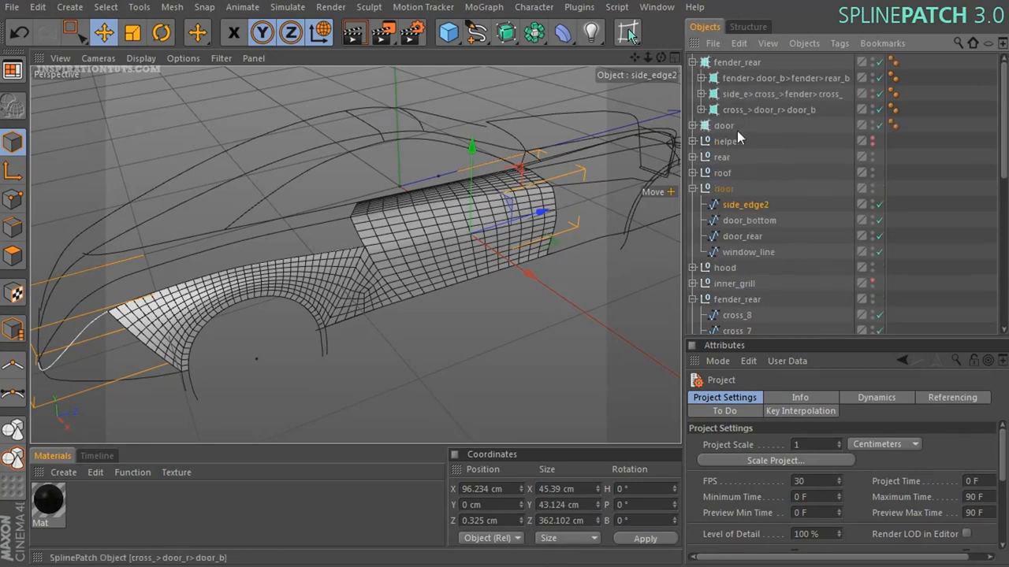
{"action": "mouse_move", "coordinate": [733, 95]}
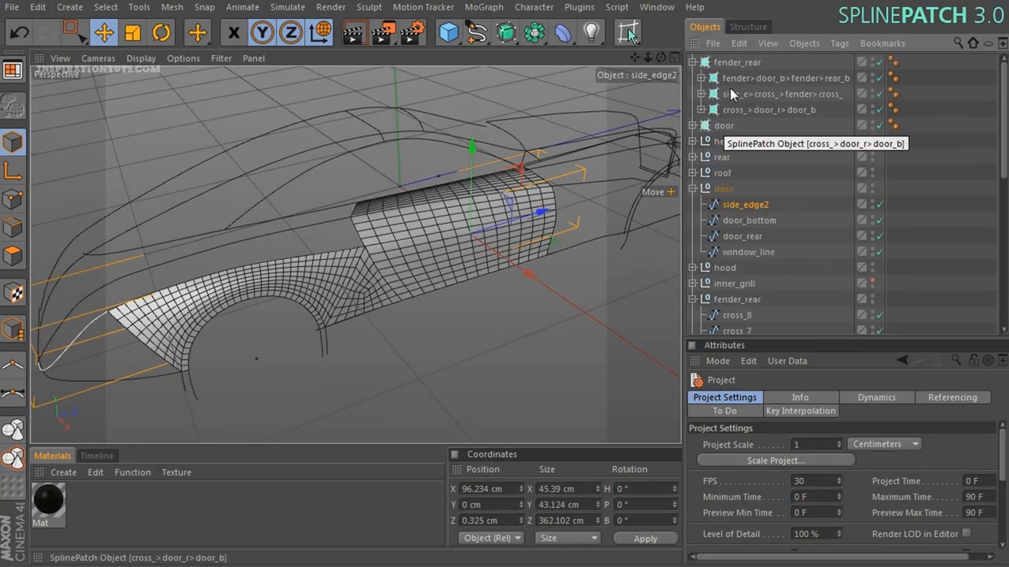
{"action": "left_click", "coordinate": [738, 63]}
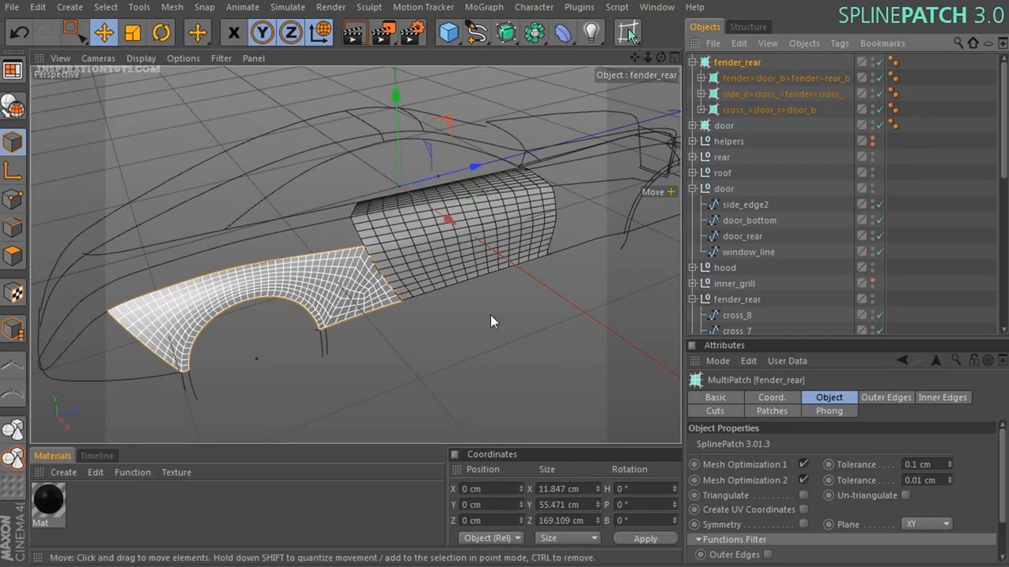
{"action": "mouse_move", "coordinate": [212, 143]}
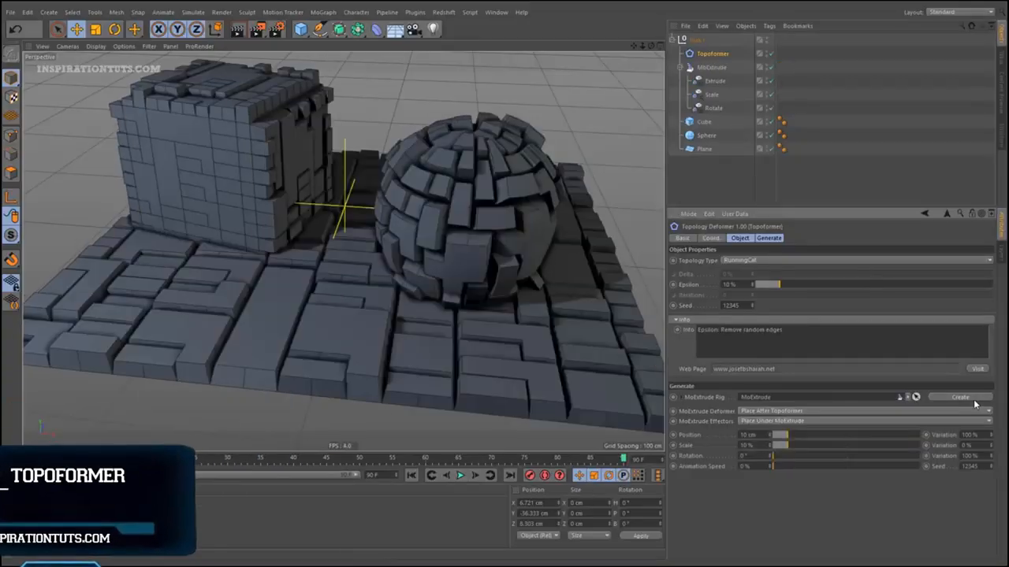
- Roughen the MoExtrude brick relief via its noise shader and switch the floor to the Details topology
{"action": "left_click", "coordinate": [712, 94]}
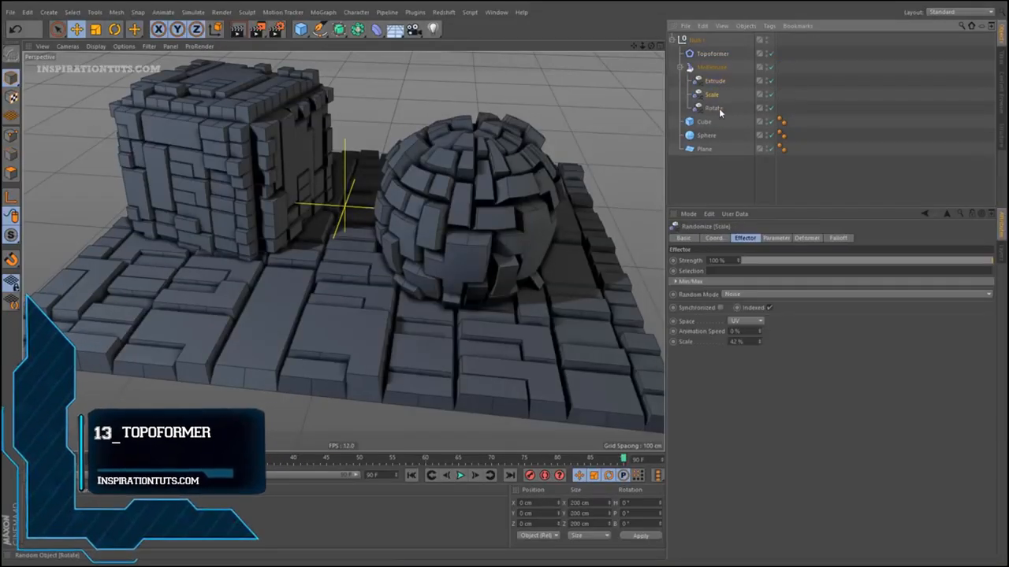
{"action": "left_click", "coordinate": [712, 53]}
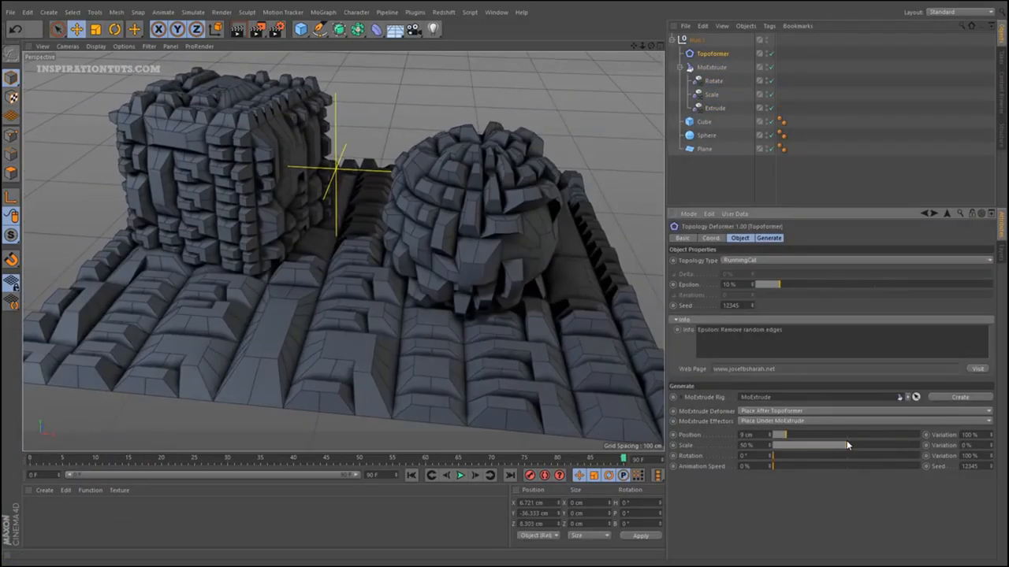
{"action": "left_click", "coordinate": [460, 476]}
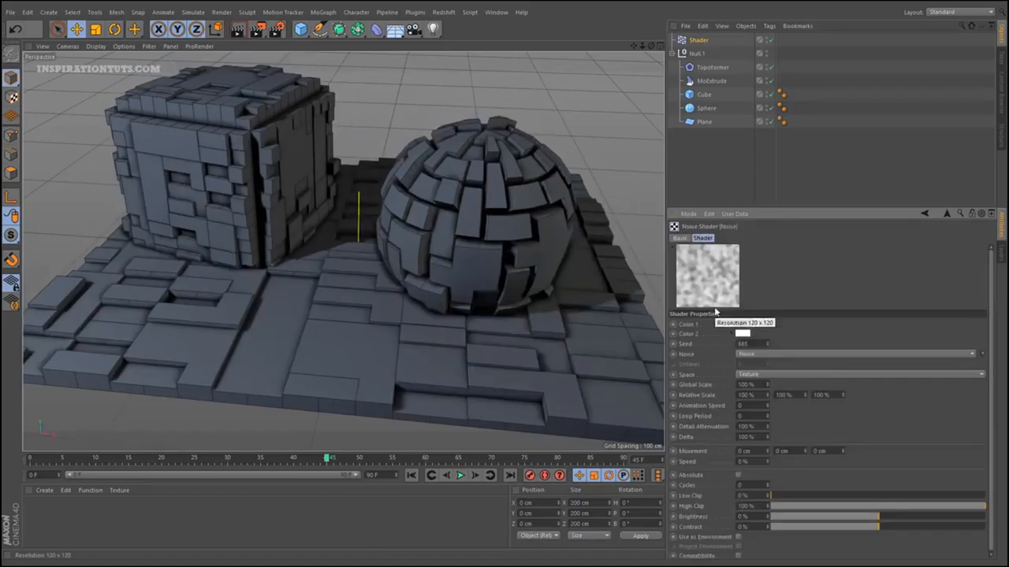
{"action": "left_click", "coordinate": [460, 476]}
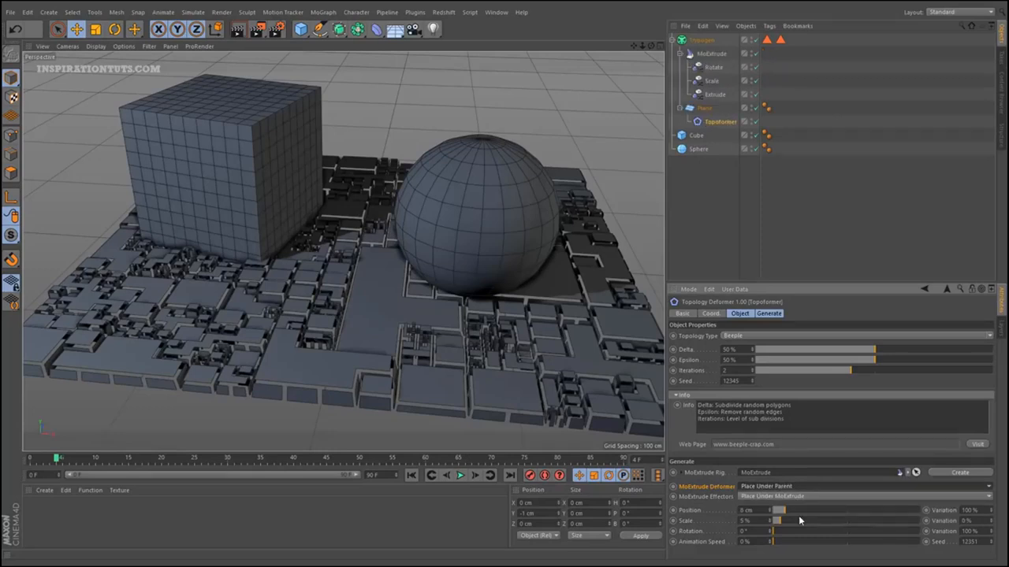
{"action": "left_click", "coordinate": [720, 122]}
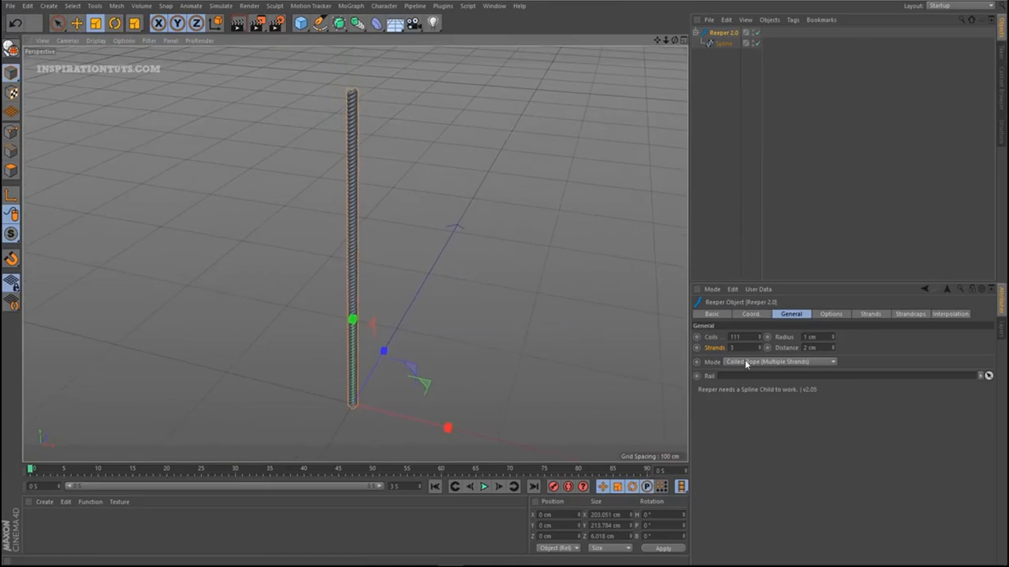
- Choose the Reaper rope's strand arrangement mode for a tall vertical coiled strand
{"action": "left_click", "coordinate": [778, 361]}
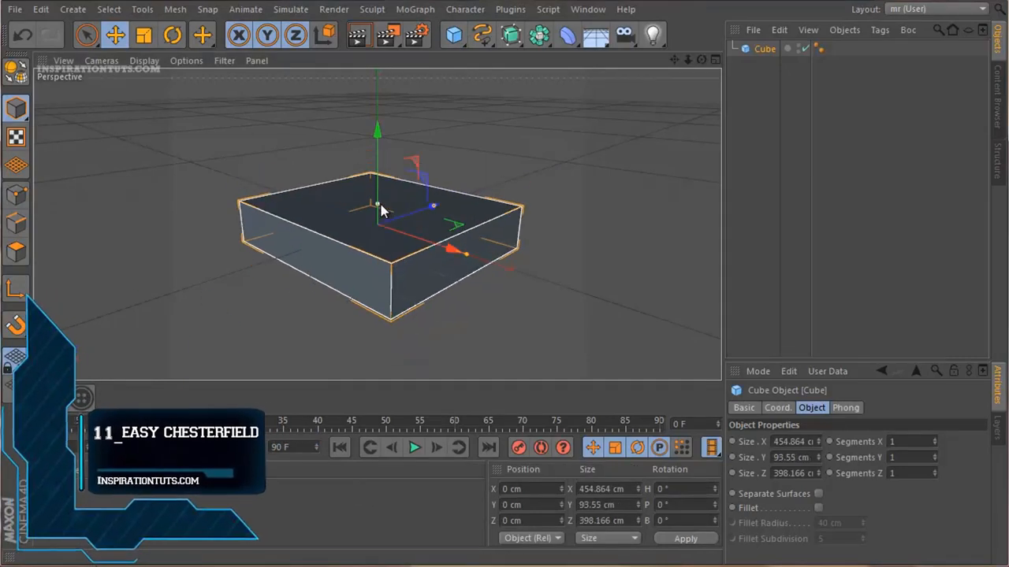
- Set the box's segments and generate the tufted, button-studded Chesterfield cushion
{"action": "type", "text": "3"}
{"action": "type", "text": "6"}
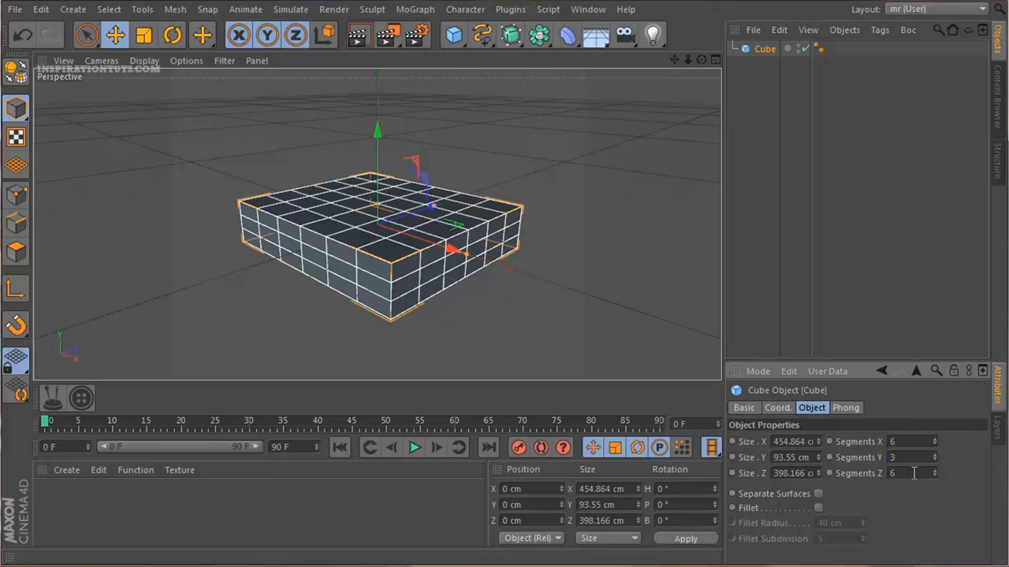
{"action": "type", "text": "4"}
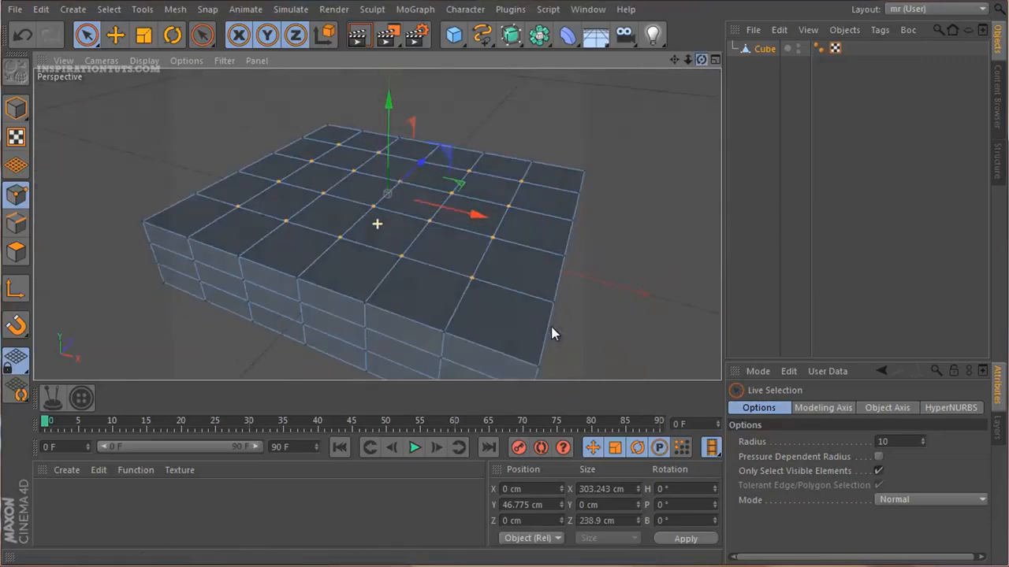
{"action": "left_click", "coordinate": [52, 397]}
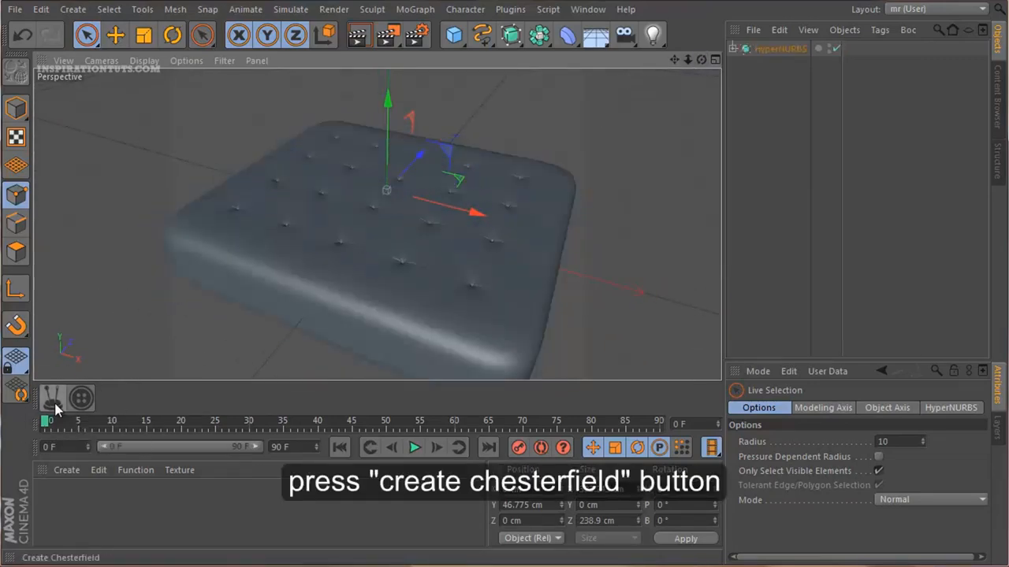
{"action": "left_click", "coordinate": [52, 397]}
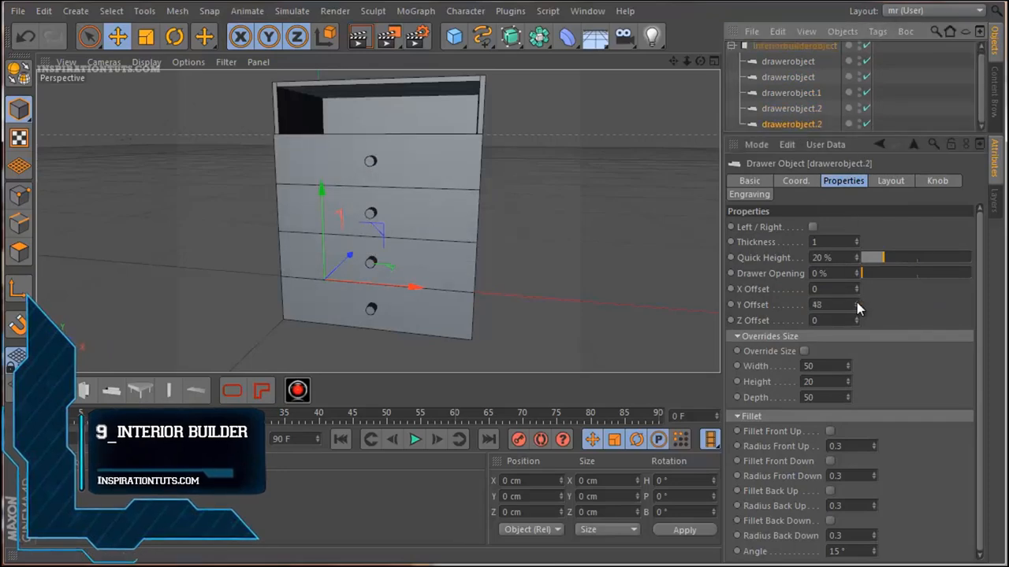
- Shift the drawer's Y offset and adjust a corner cabinet door's size and opening settings
{"action": "left_click_drag", "start_coordinate": [863, 273], "coordinate": [938, 273]}
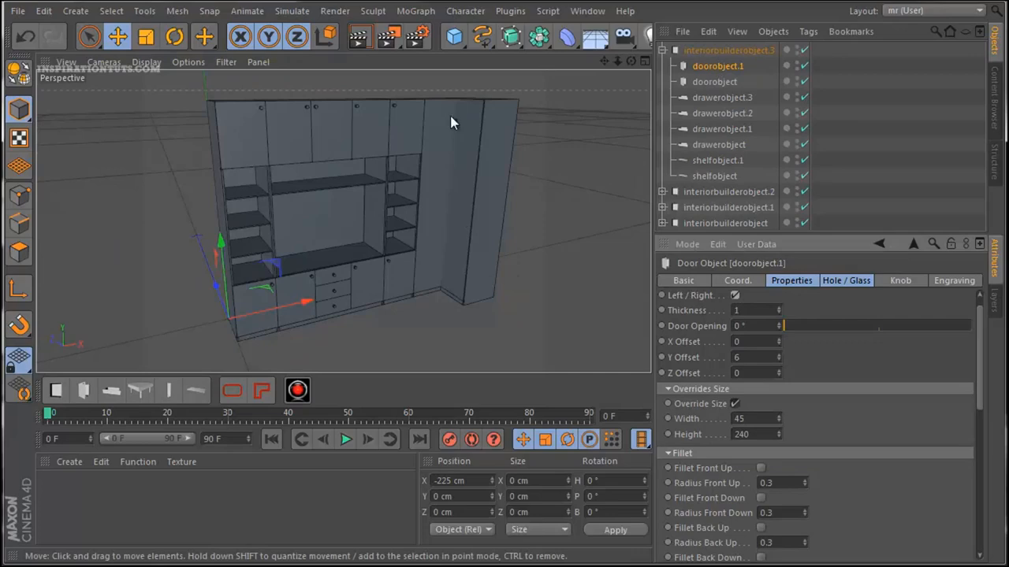
{"action": "left_click", "coordinate": [900, 281]}
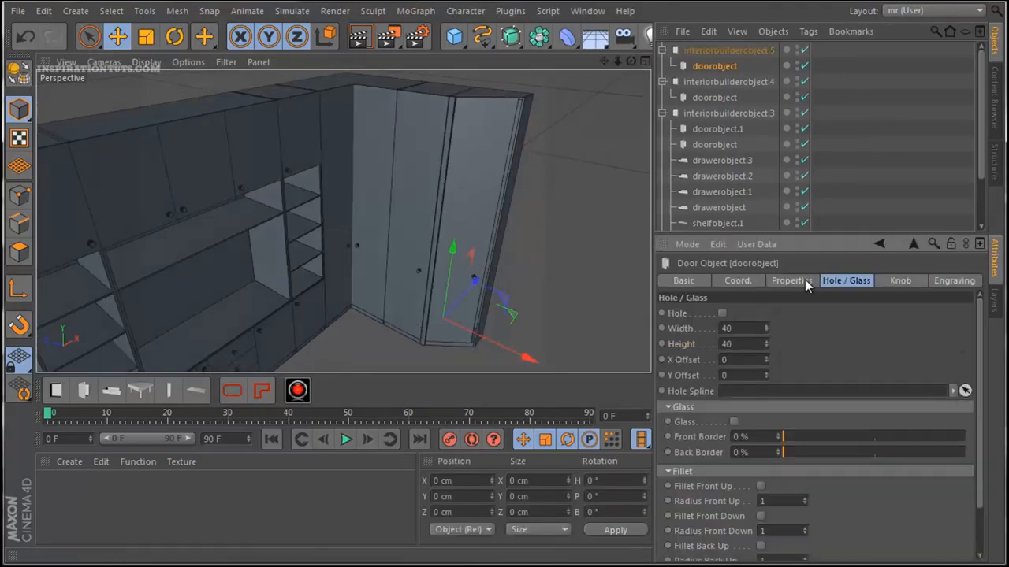
{"action": "left_click", "coordinate": [728, 49]}
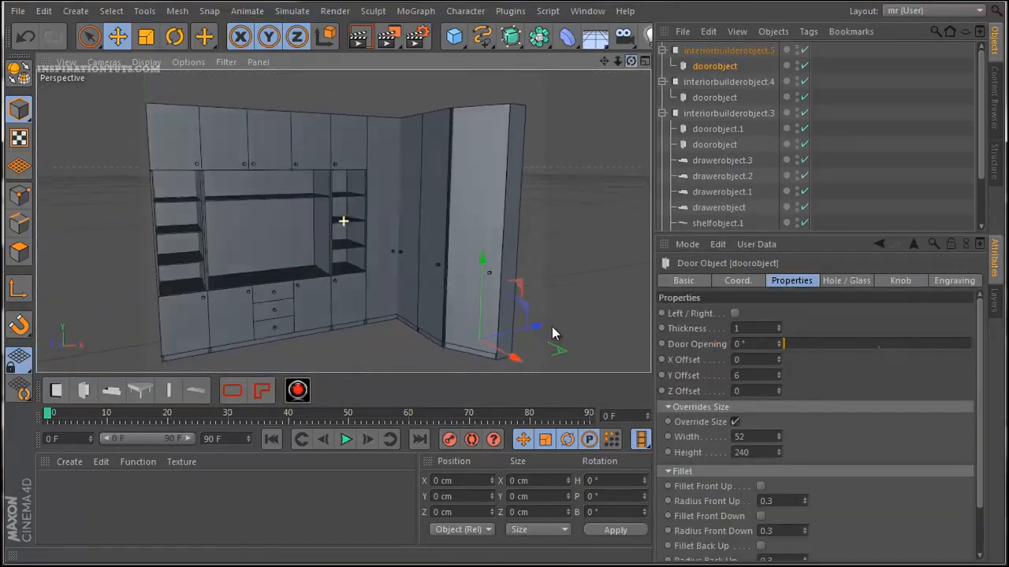
{"action": "left_click", "coordinate": [716, 113]}
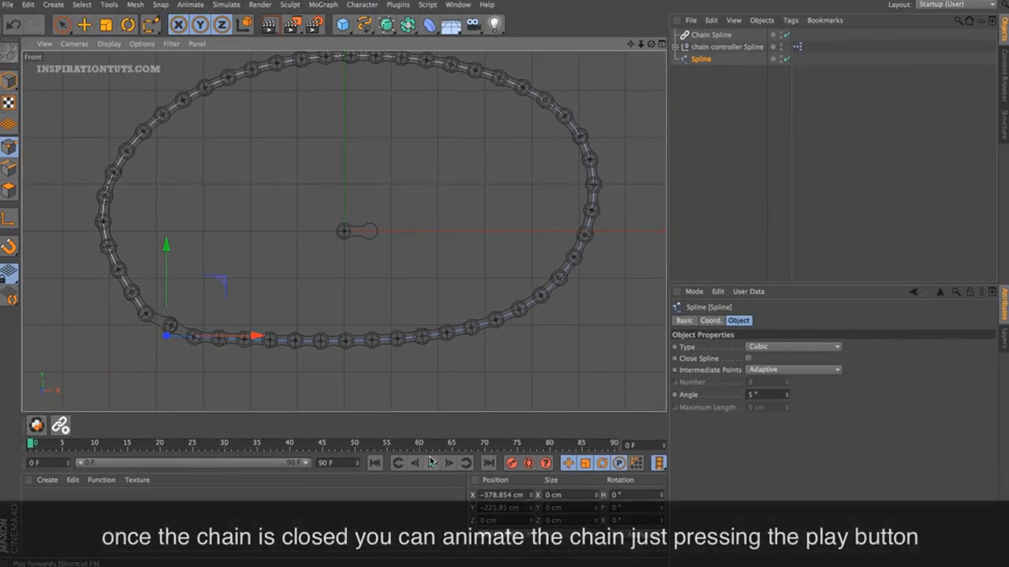
- Play the chain running around the oval spline, checking it in perspective view
{"action": "left_click", "coordinate": [432, 463]}
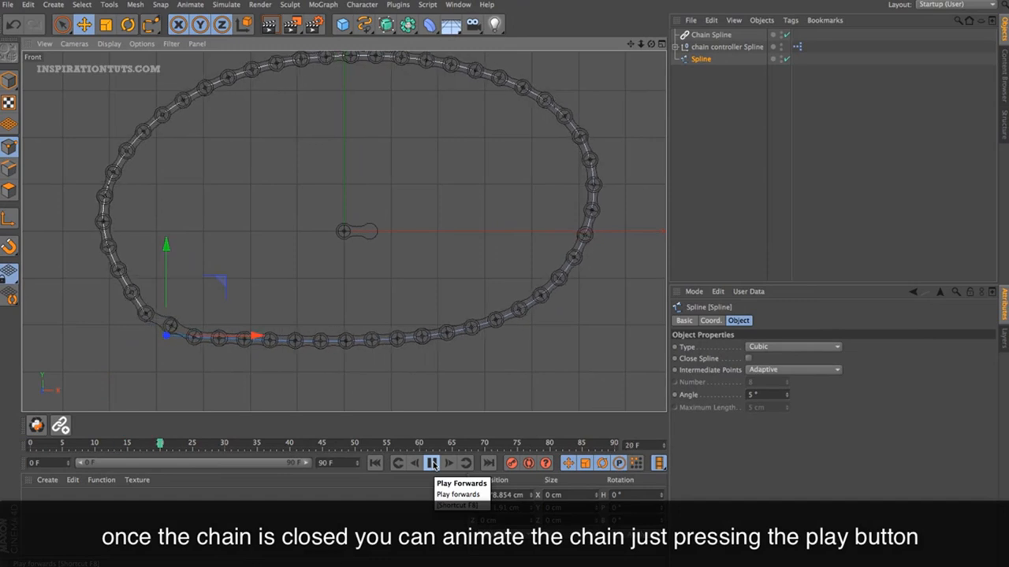
{"action": "left_click", "coordinate": [432, 464]}
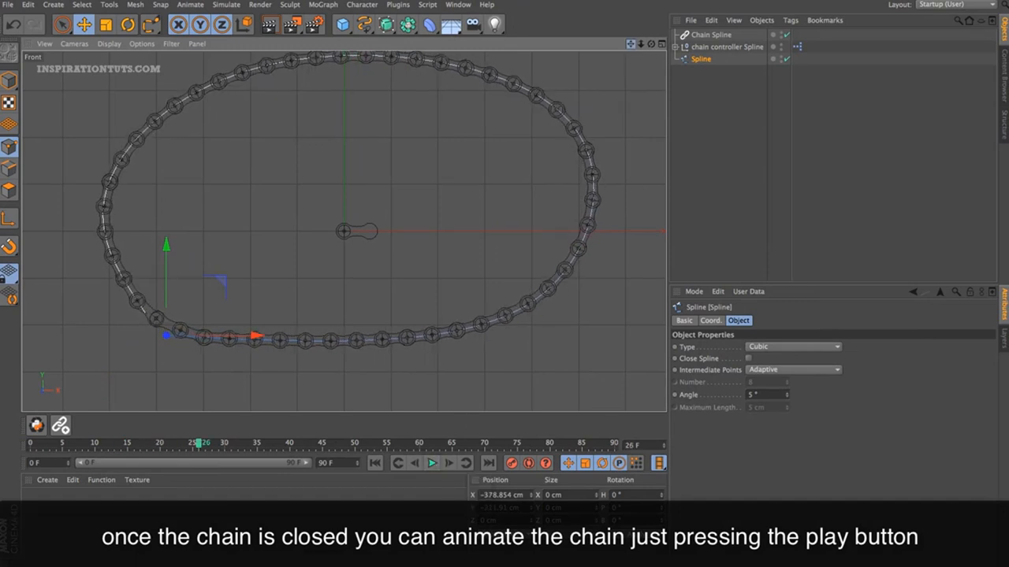
{"action": "left_click", "coordinate": [662, 44]}
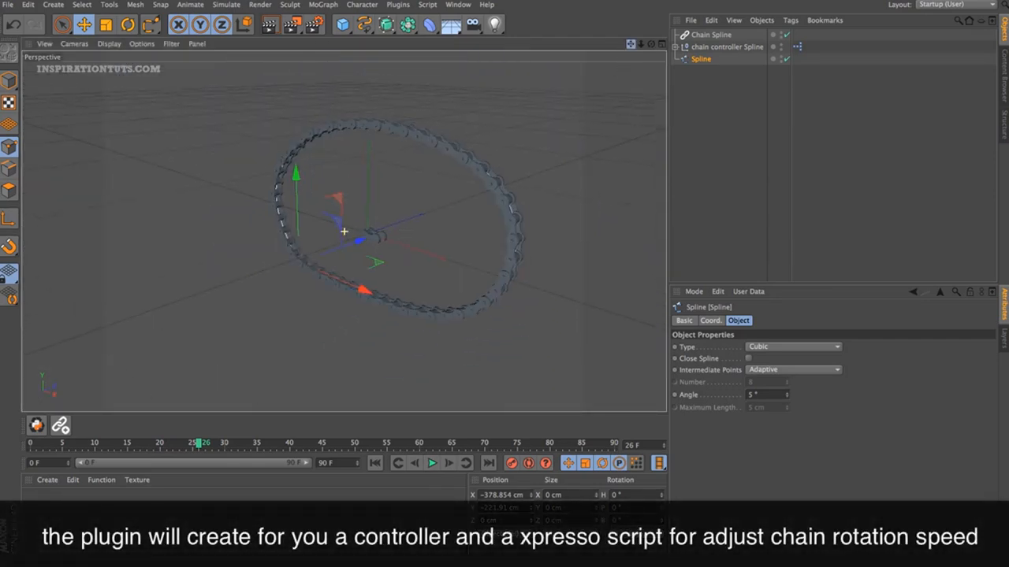
{"action": "left_click", "coordinate": [432, 464]}
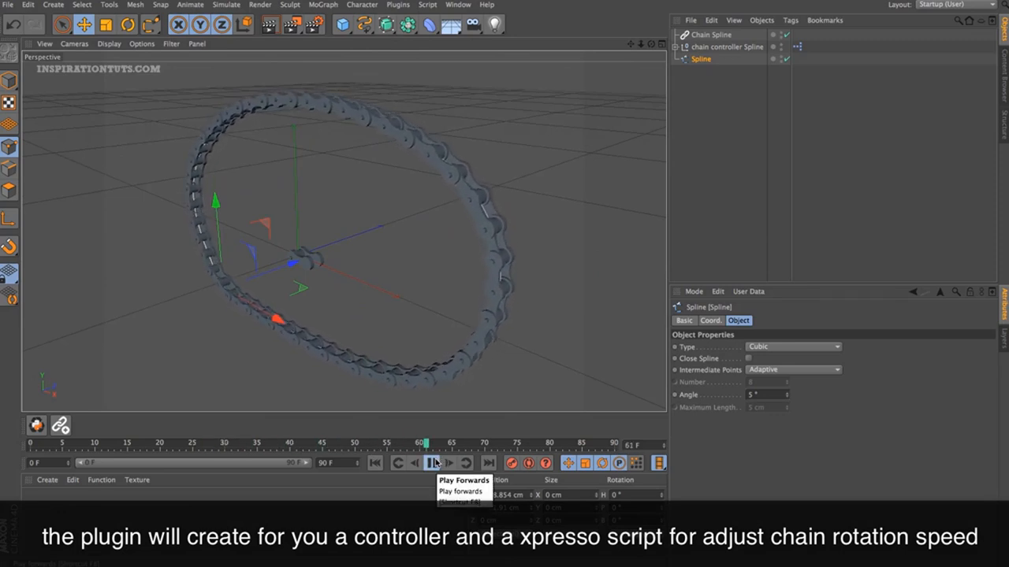
{"action": "left_click", "coordinate": [433, 463]}
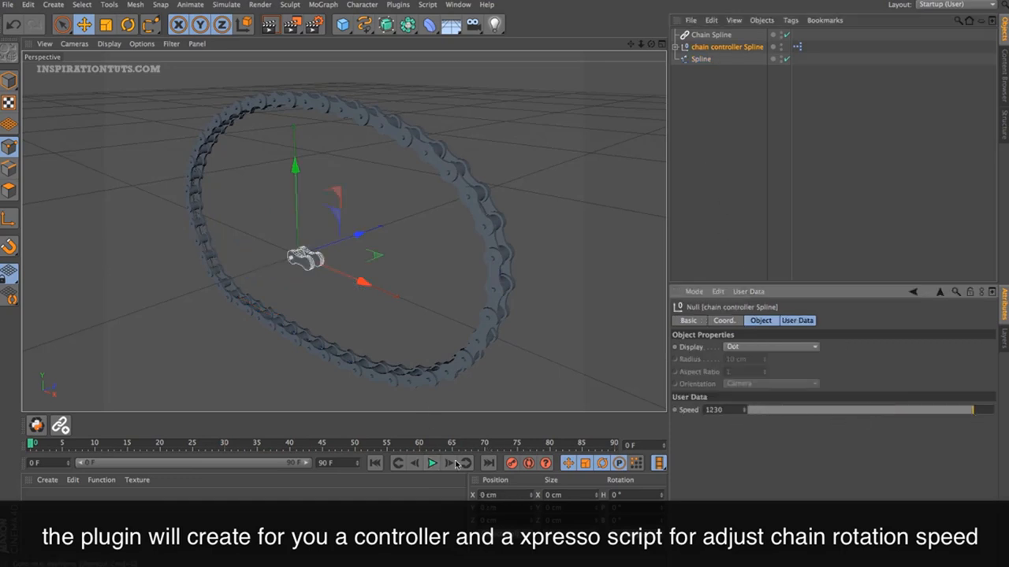
- Set the chain controller's speed and reposition the chain spline with the Move tool
{"action": "left_click", "coordinate": [432, 463]}
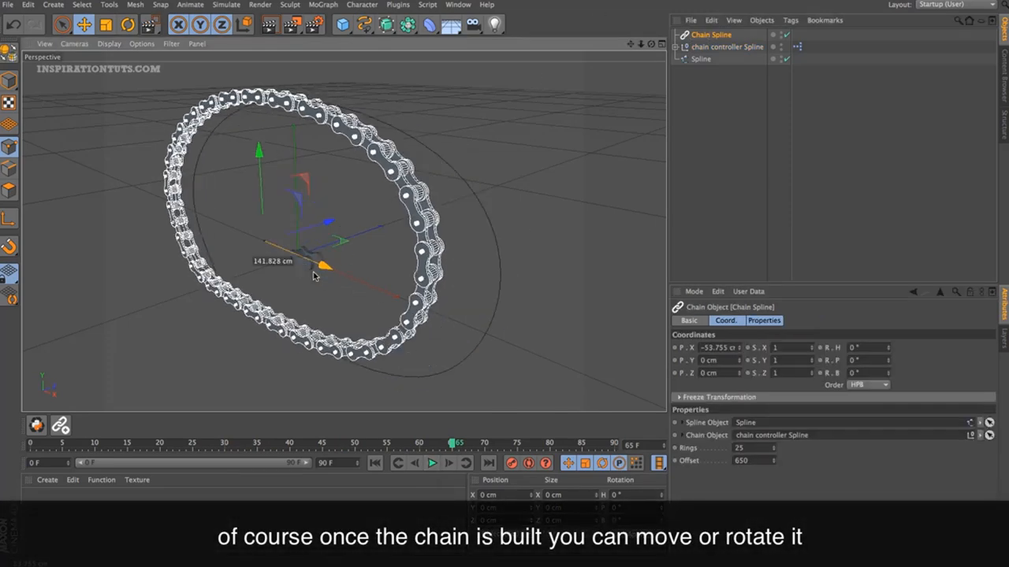
{"action": "left_click", "coordinate": [126, 26]}
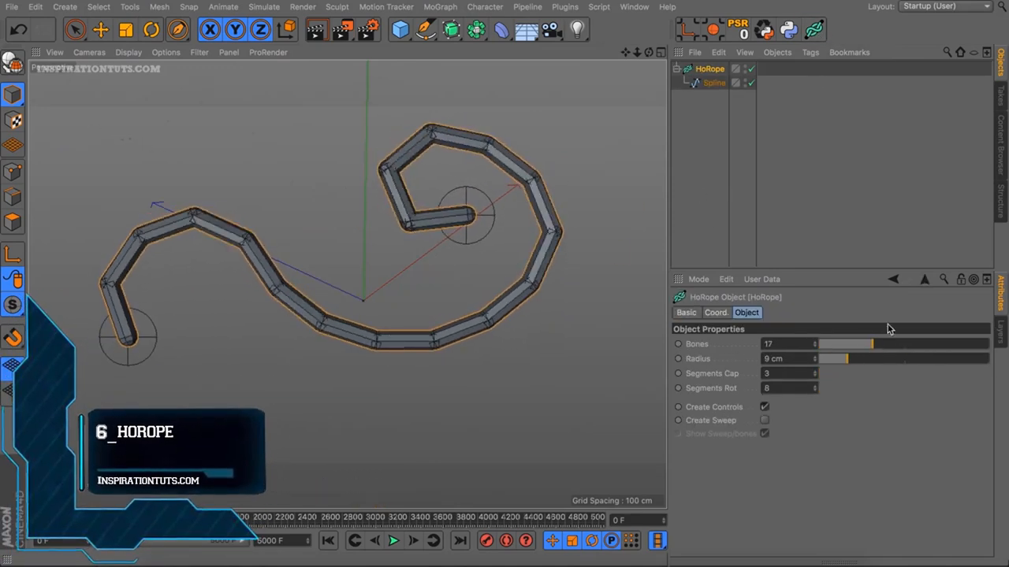
- Set the HoRope's bone count and play the dangling rope dynamics
{"action": "left_click", "coordinate": [101, 29]}
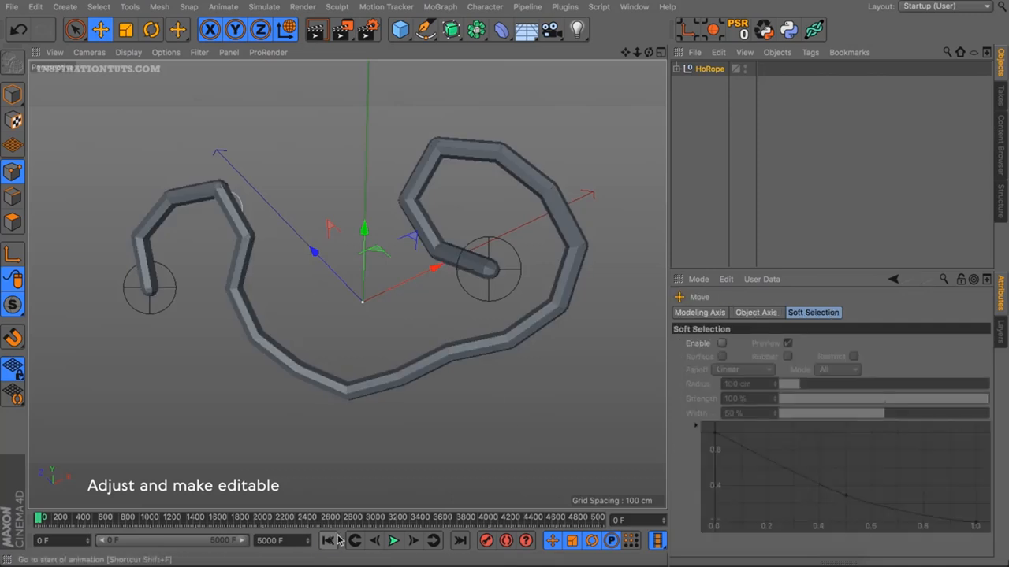
{"action": "left_click", "coordinate": [394, 540]}
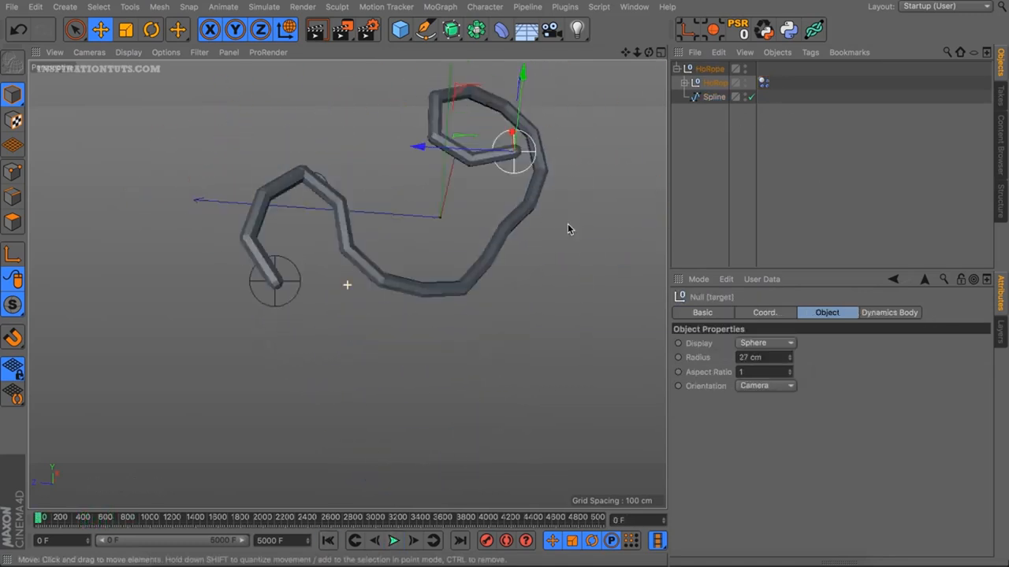
{"action": "left_click", "coordinate": [394, 541]}
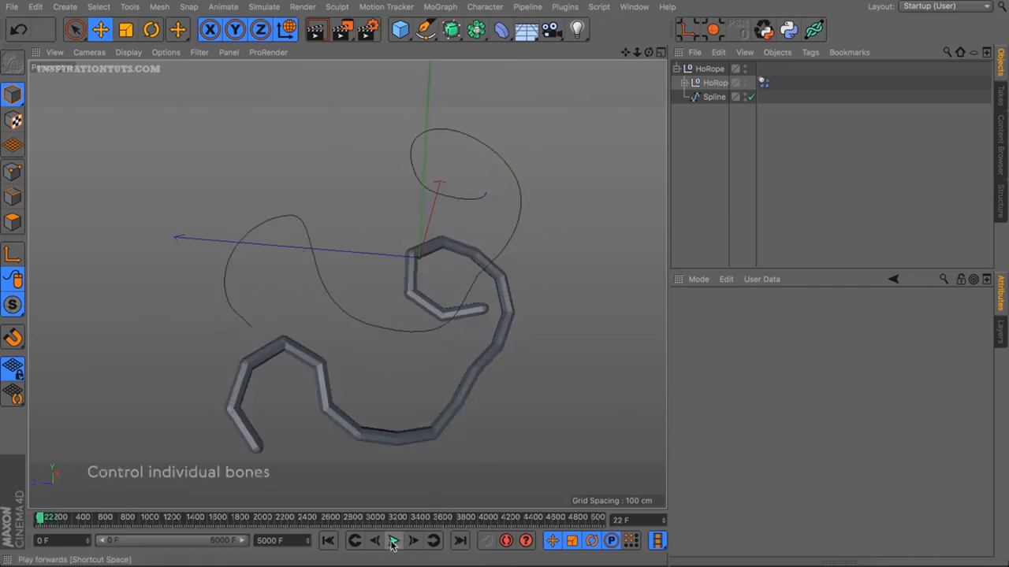
{"action": "left_click", "coordinate": [394, 540]}
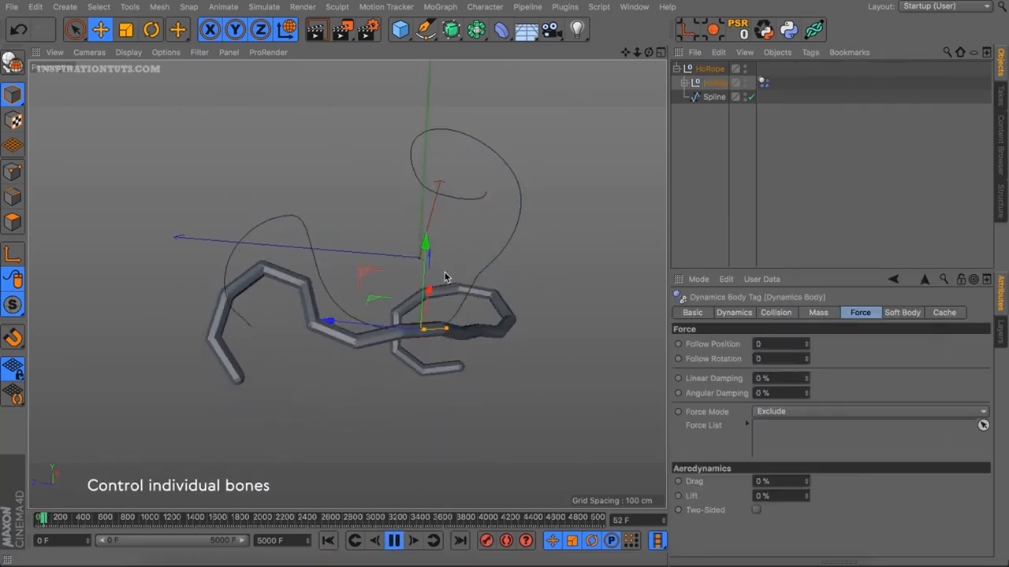
- Build a rope ladder and simulate it reacting to a colliding cube
{"action": "left_click", "coordinate": [810, 52]}
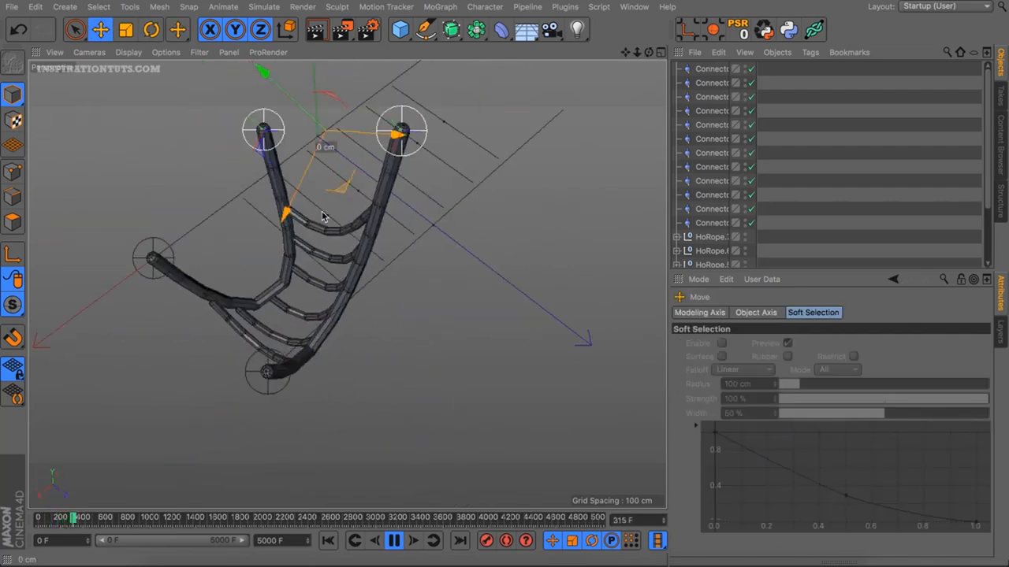
{"action": "left_click", "coordinate": [126, 28]}
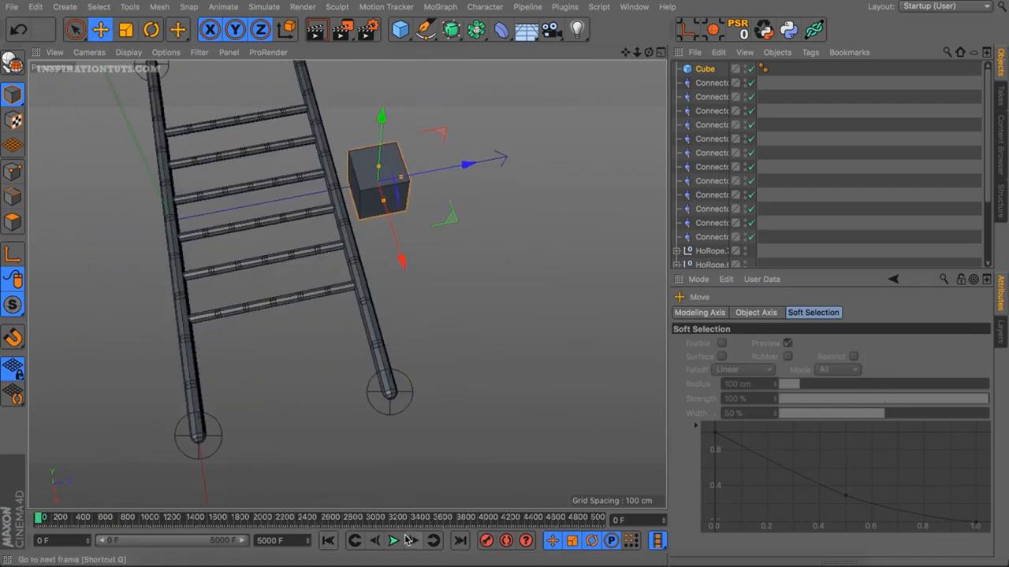
{"action": "left_click", "coordinate": [393, 541]}
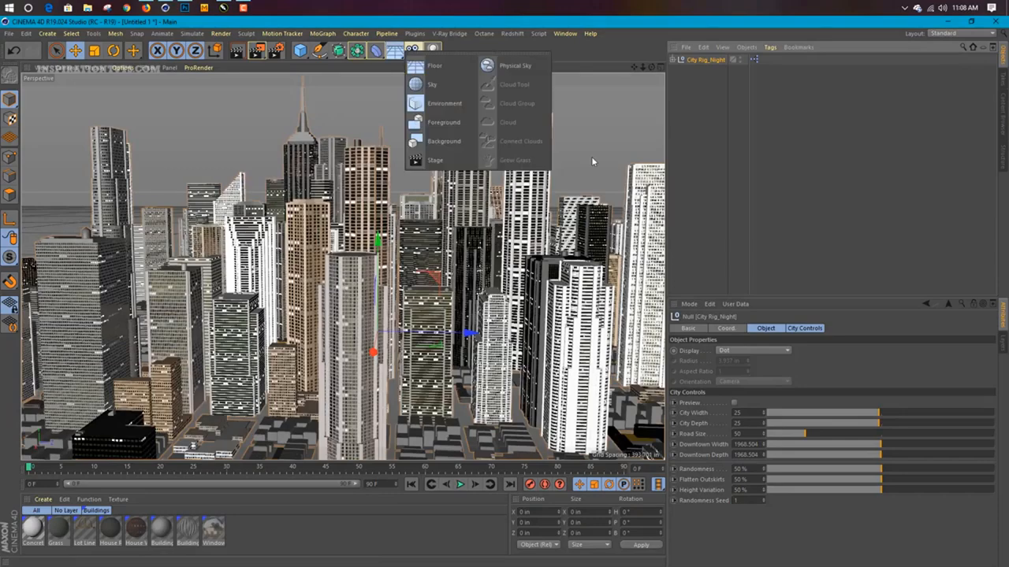
- Add the City Kit rig, apply the night sky preset, and load the CITY KIT text scene
{"action": "left_click", "coordinate": [515, 66]}
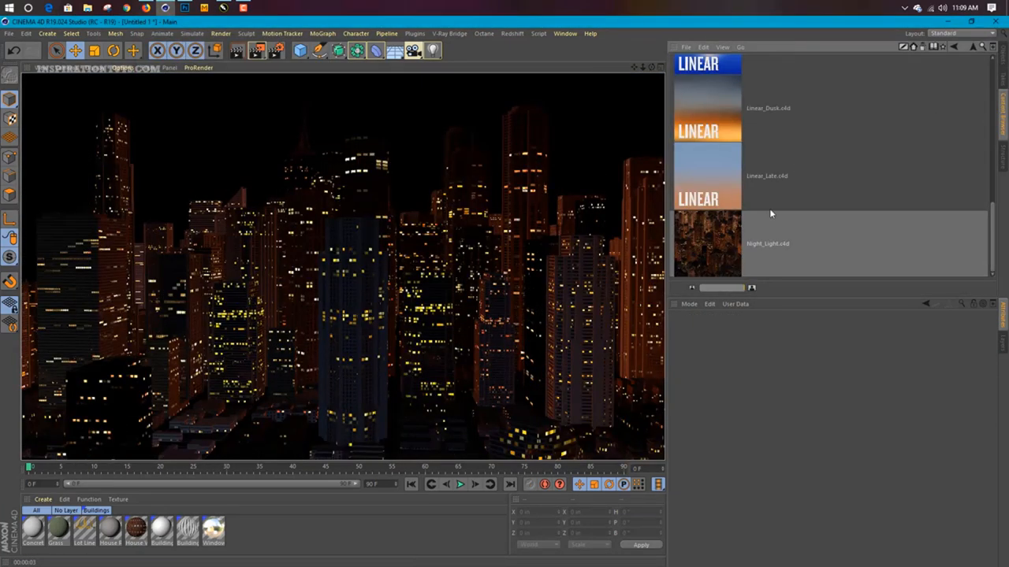
{"action": "double_click", "coordinate": [762, 224]}
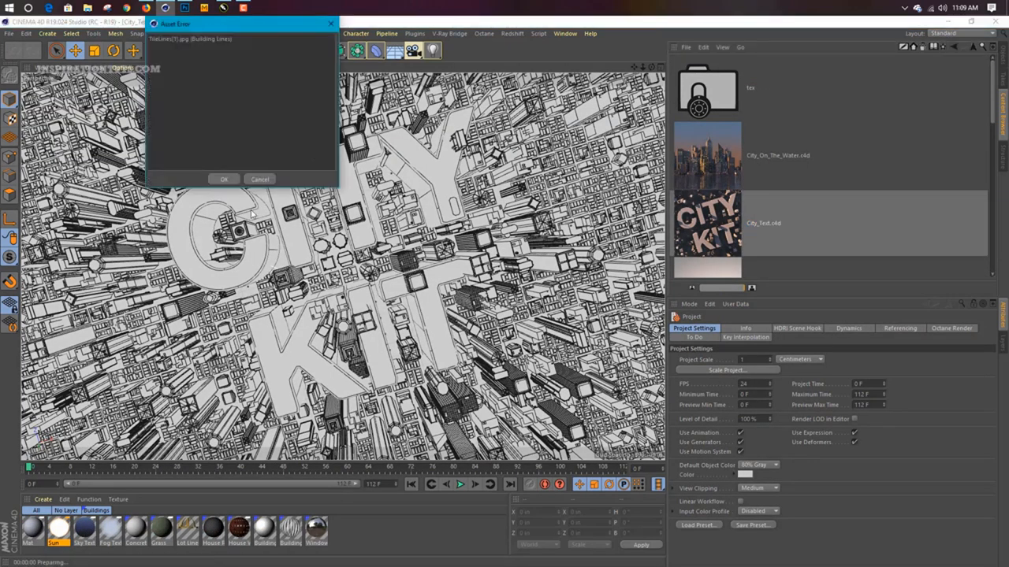
{"action": "left_click", "coordinate": [224, 179]}
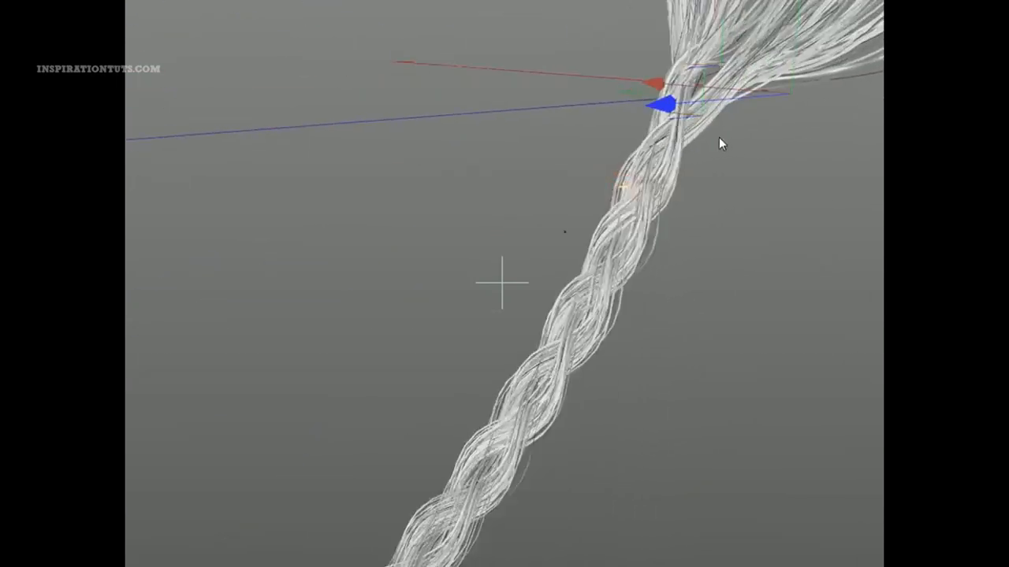
- Drag the hair guide handles so the braid hangs and curls into a tail
{"action": "left_click_drag", "start_coordinate": [719, 143], "coordinate": [662, 208]}
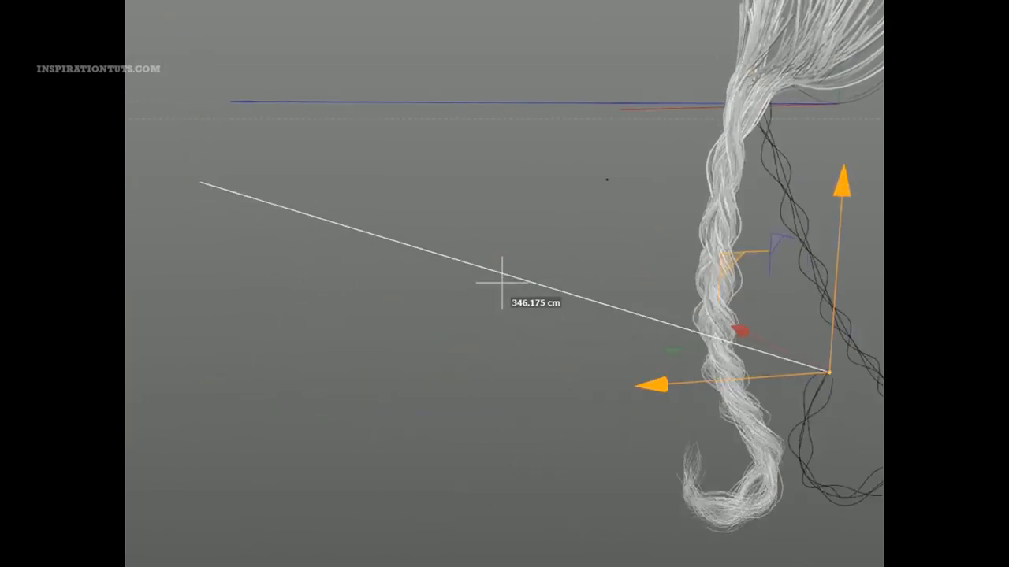
{"action": "left_click_drag", "start_coordinate": [827, 371], "coordinate": [323, 397]}
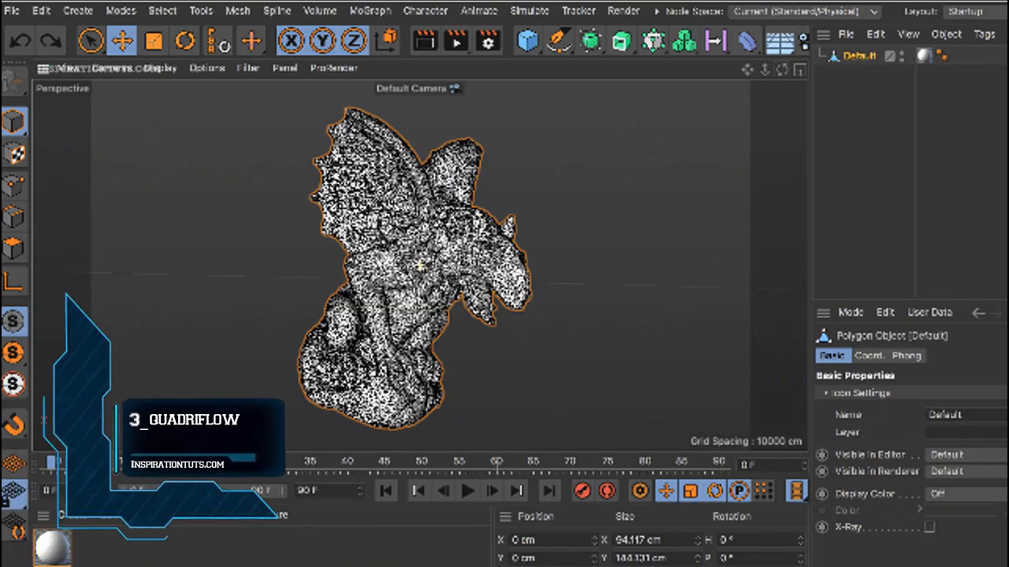
- Run Quadriflow on the gargoyle with Faces 4597 and Remesh, then pick the Smooth sculpt brush
{"action": "left_click", "coordinate": [665, 11]}
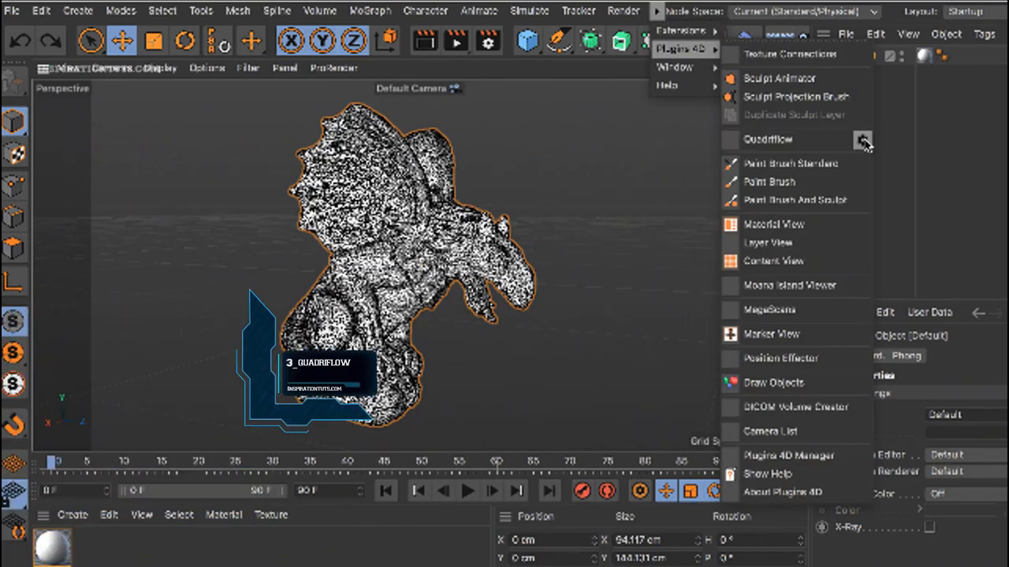
{"action": "left_click", "coordinate": [767, 139]}
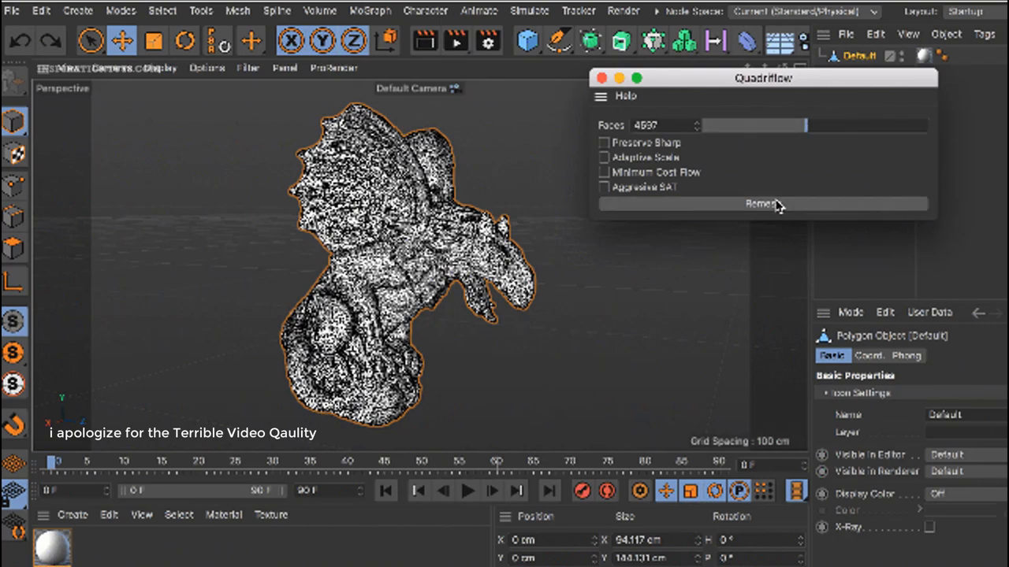
{"action": "left_click", "coordinate": [763, 203]}
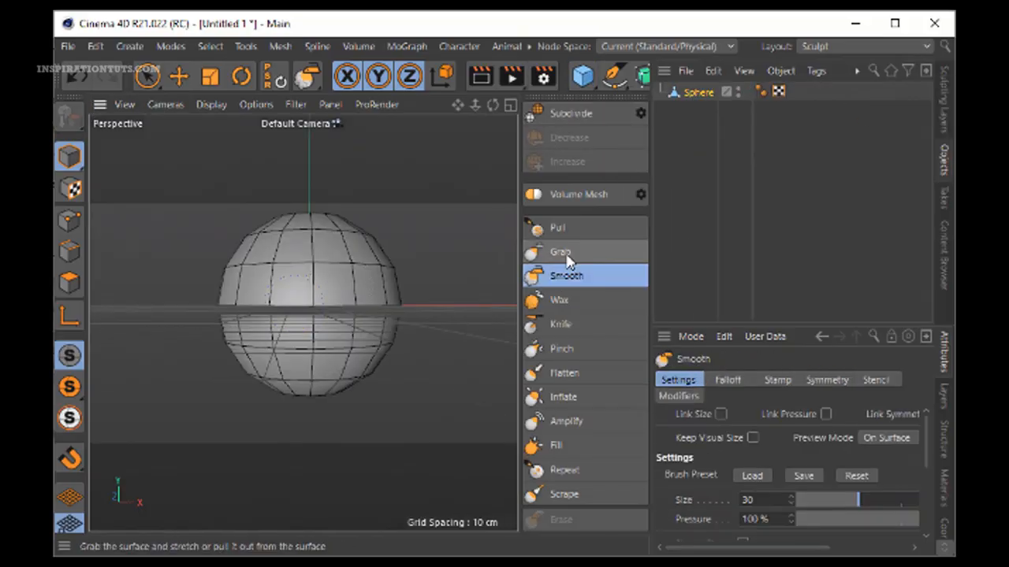
{"action": "left_click", "coordinate": [559, 252]}
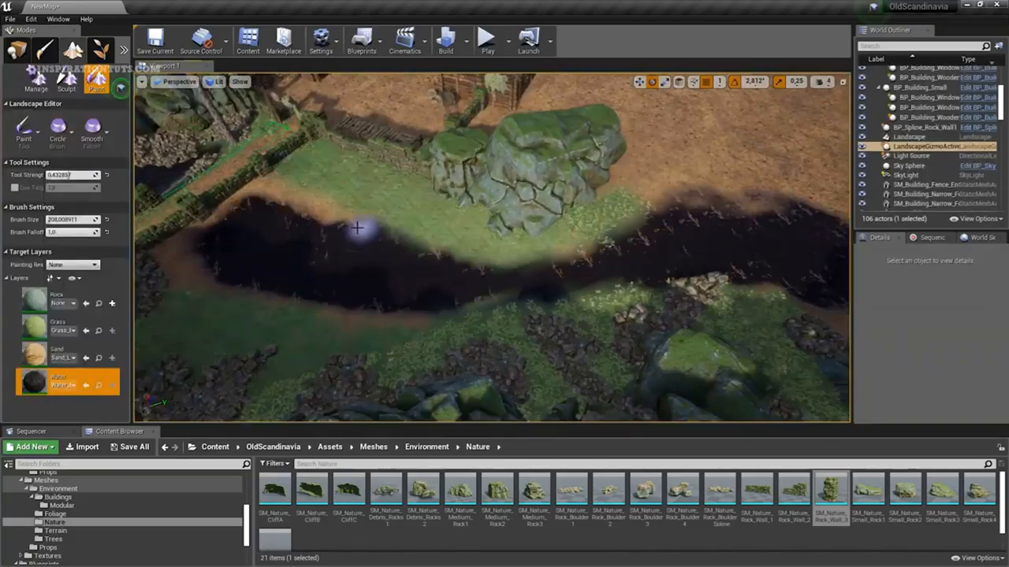
- Select the Landscape Paint tool to paint terrain layers on the riverbank
{"action": "left_click", "coordinate": [66, 82]}
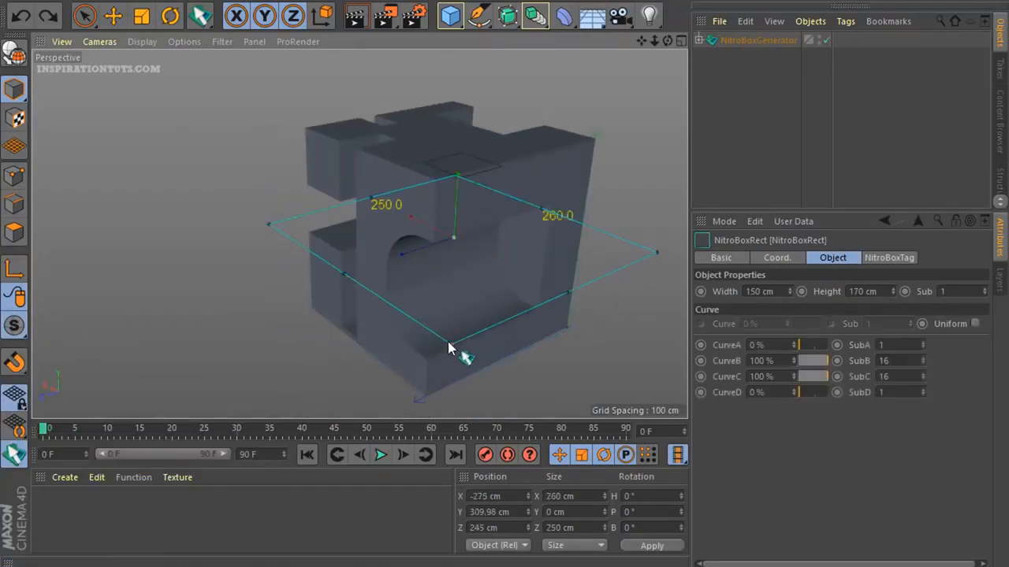
- Add NitroBoxRect shapes under the NitroBoxGenerator and enable Bevel on their NitroBox tags
{"action": "left_click", "coordinate": [142, 41]}
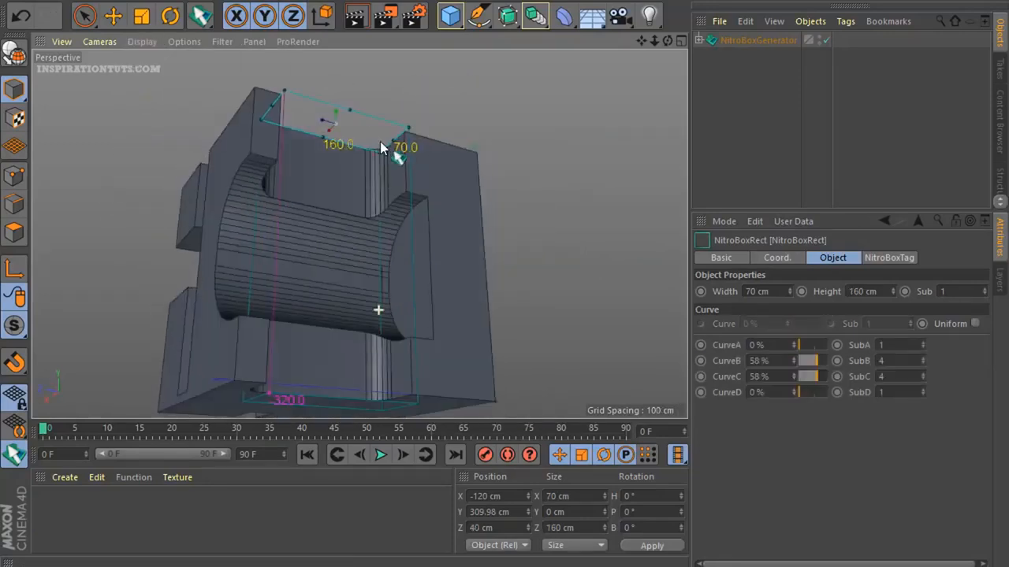
{"action": "left_click", "coordinate": [758, 40]}
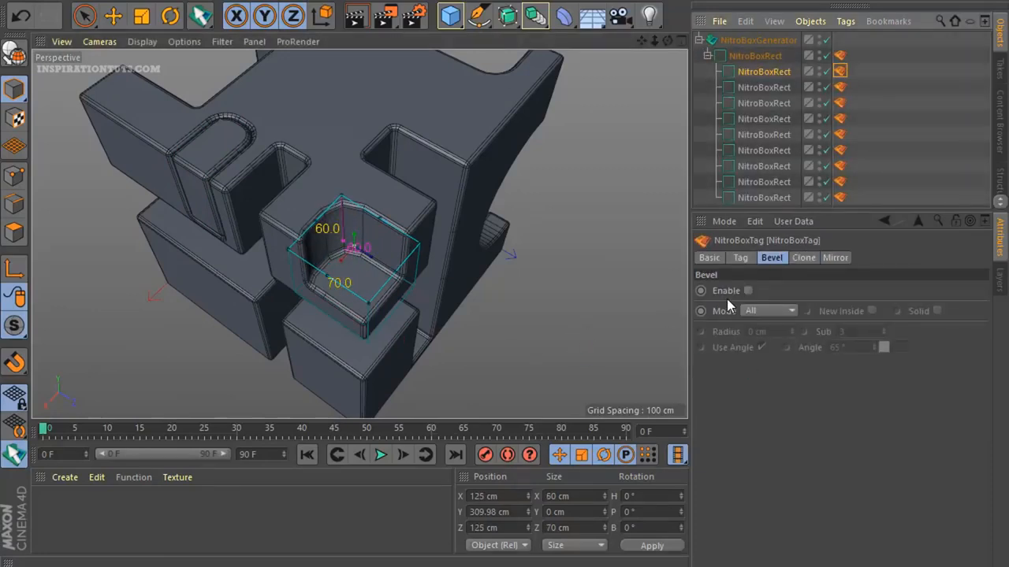
{"action": "left_click", "coordinate": [747, 290]}
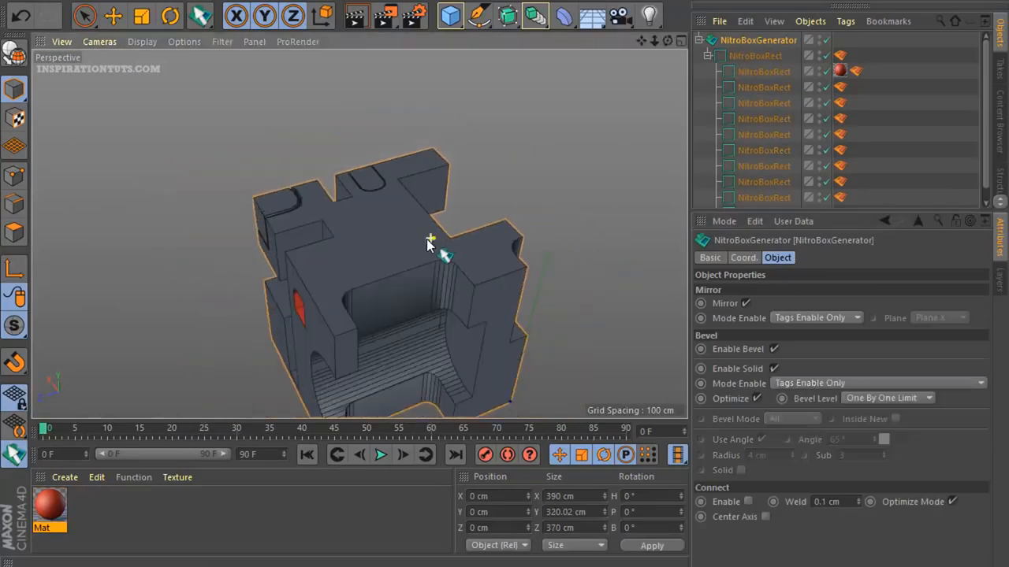
{"action": "left_click", "coordinate": [838, 56]}
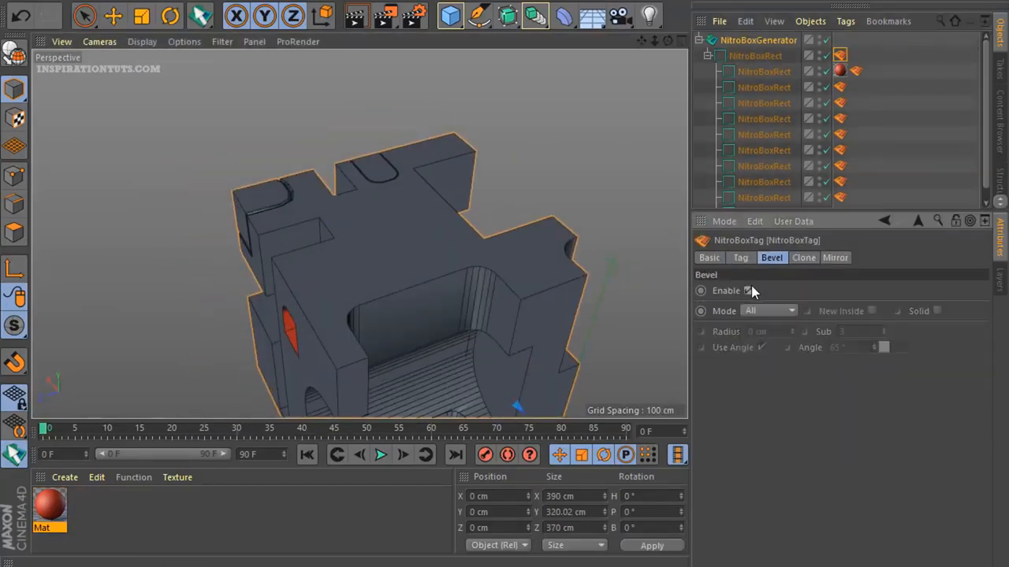
{"action": "left_click", "coordinate": [747, 290]}
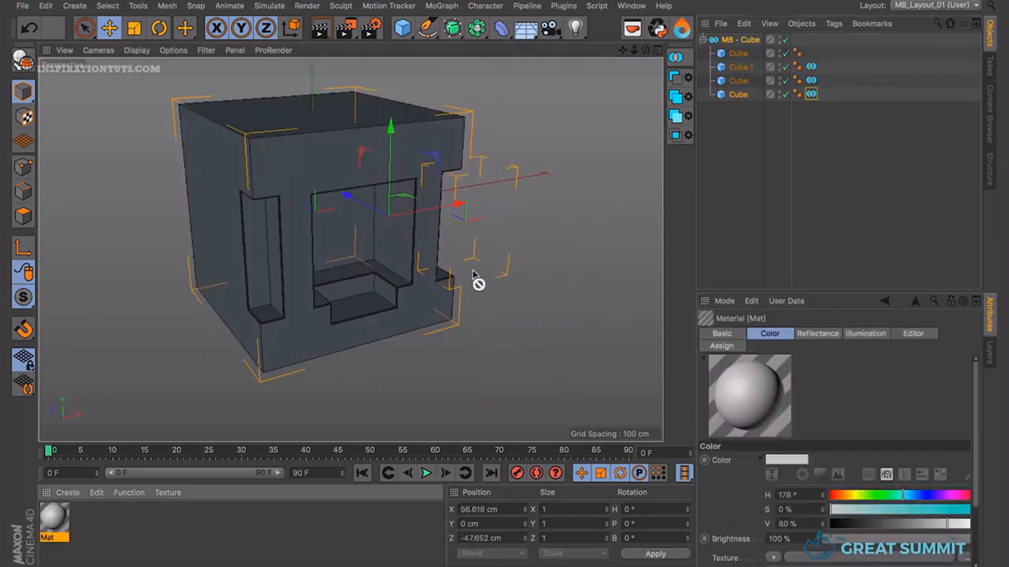
- Run MeshBoolean CUT-IN on the cubes with Offset 1 and Subdivision 2 and confirm
{"action": "left_click", "coordinate": [402, 29]}
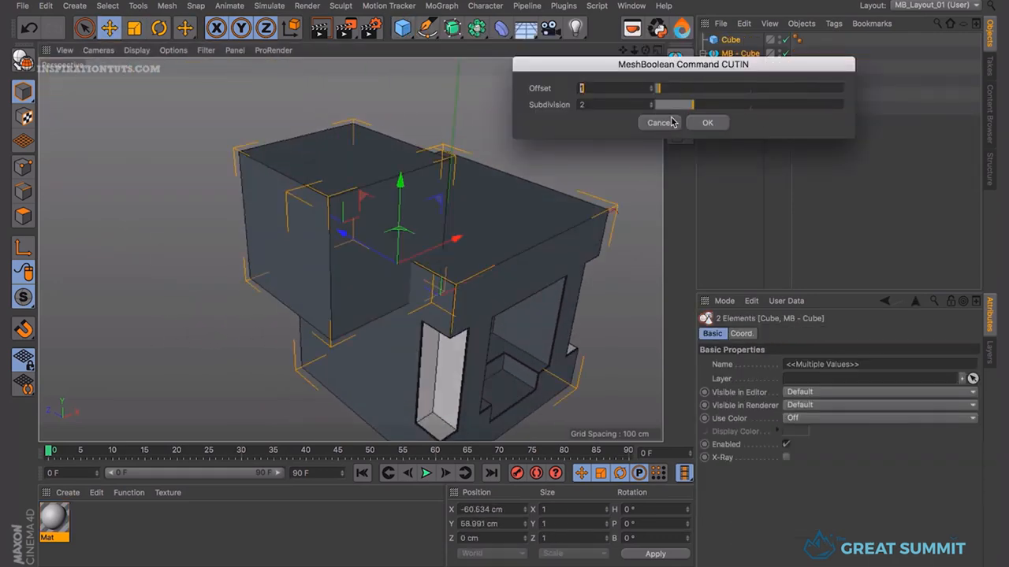
{"action": "left_click", "coordinate": [706, 123]}
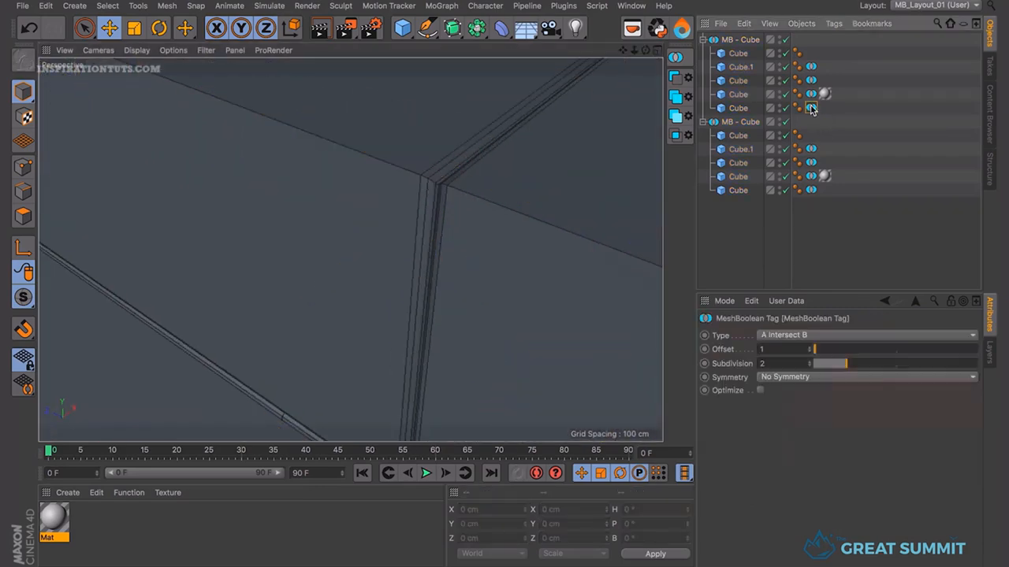